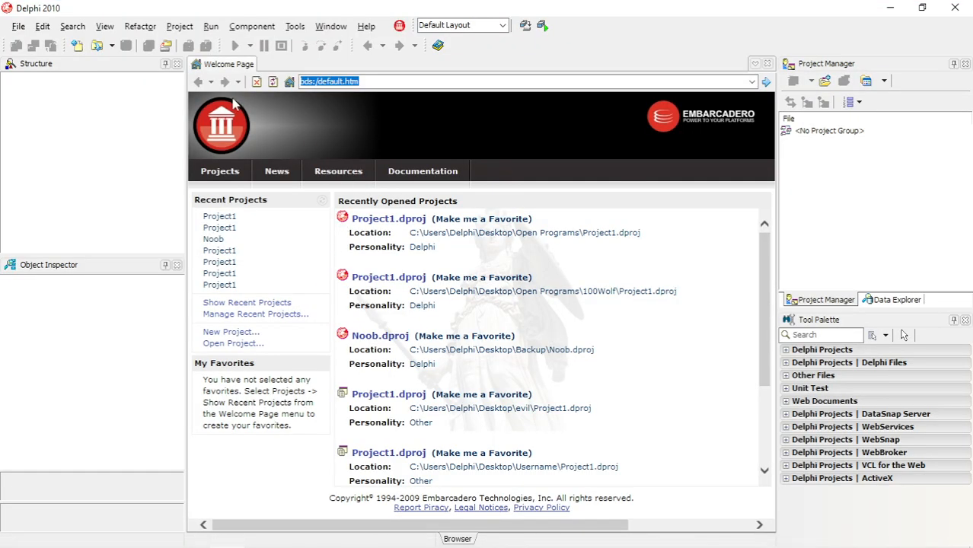
- Create a new VCL Forms Application and enlarge its form to fill the design area
left_click(18, 24)
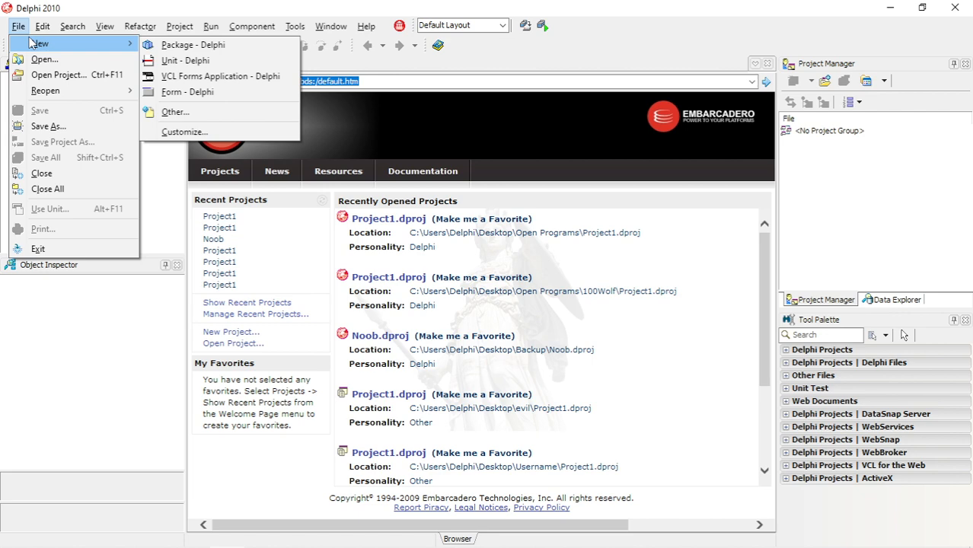
left_click(219, 77)
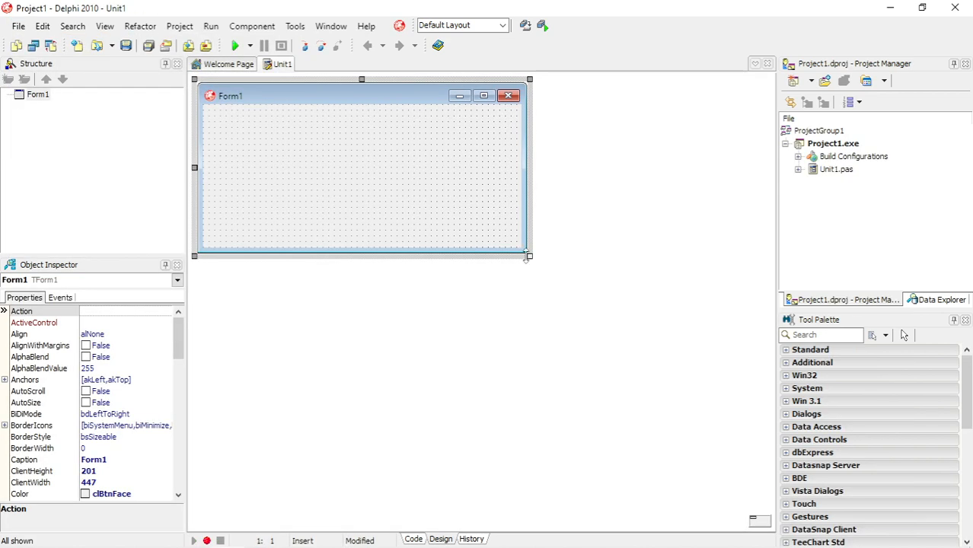
left_click_drag(530, 256, 676, 427)
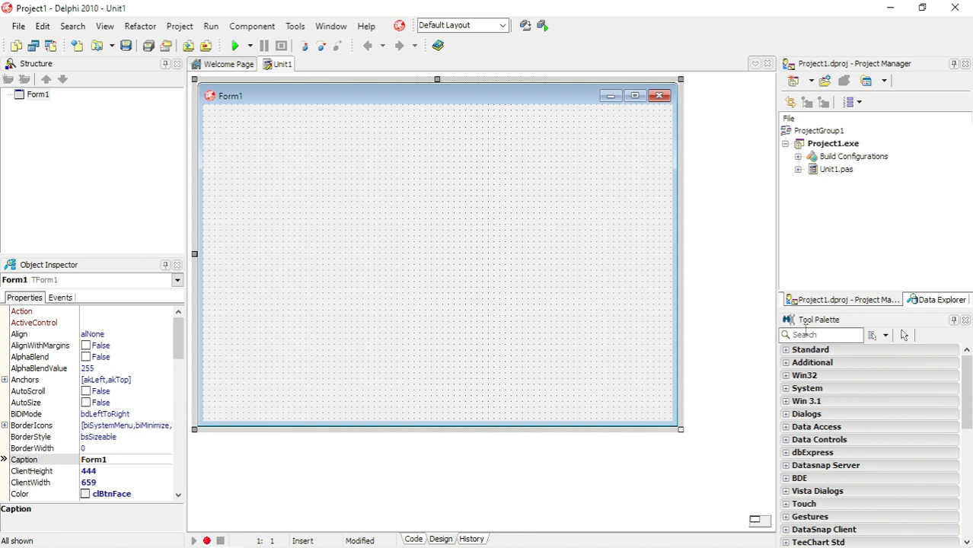
- Find TImage in the Tool Palette and place an Image component on the form
type("imag")
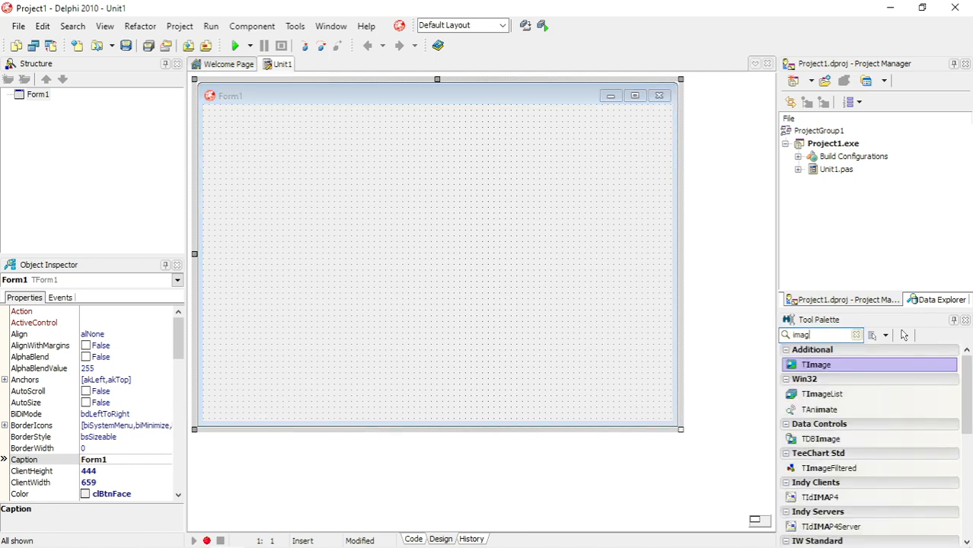
double_click(816, 364)
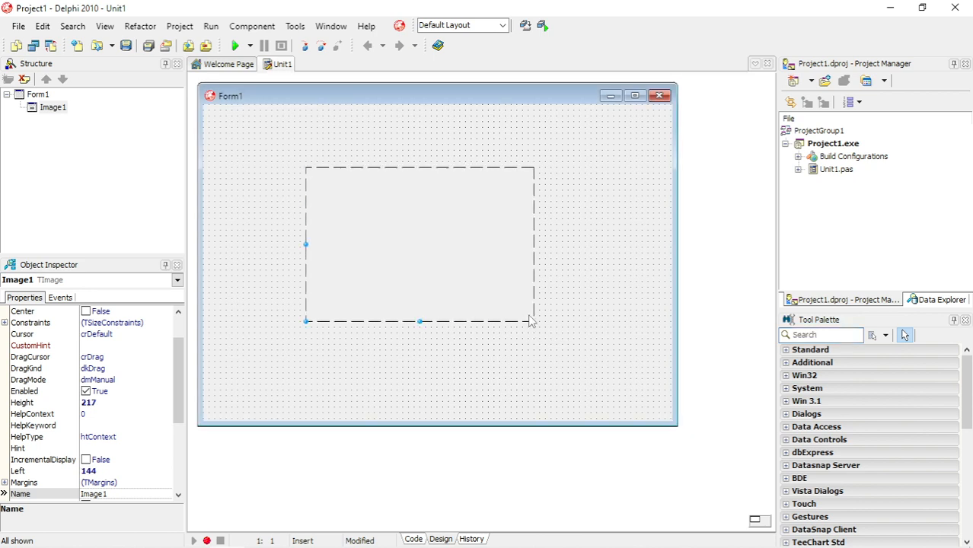
mouse_move(390, 250)
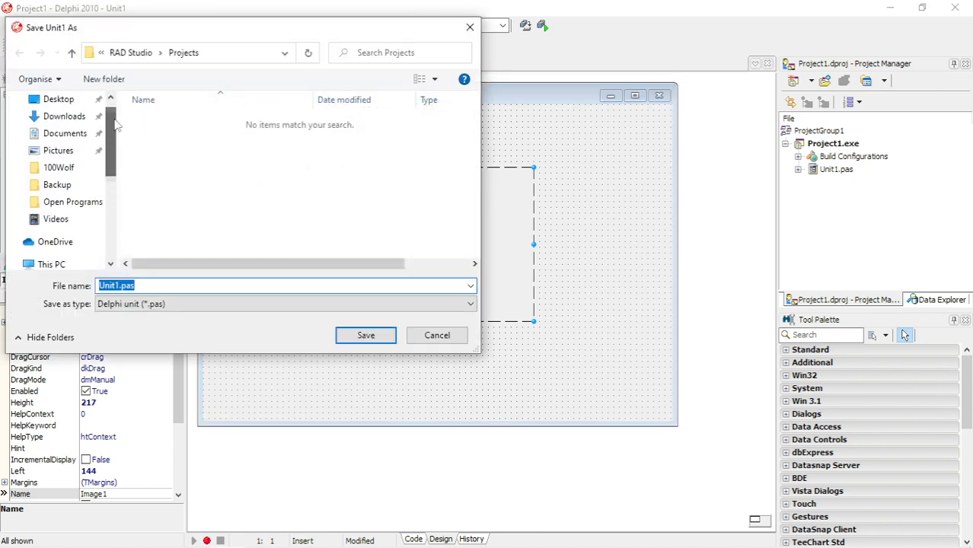
- Save Unit1 into the Venom folder on the Desktop
left_click(58, 98)
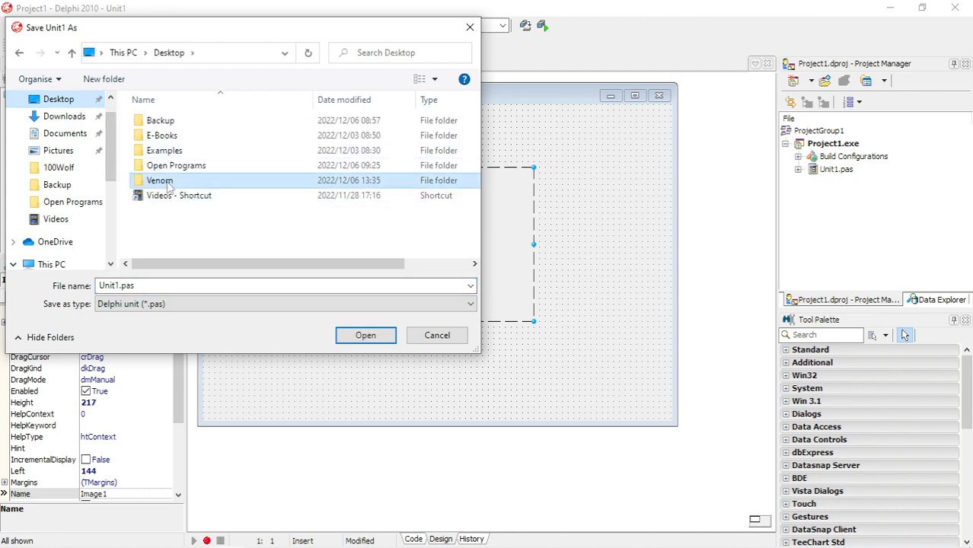
double_click(158, 180)
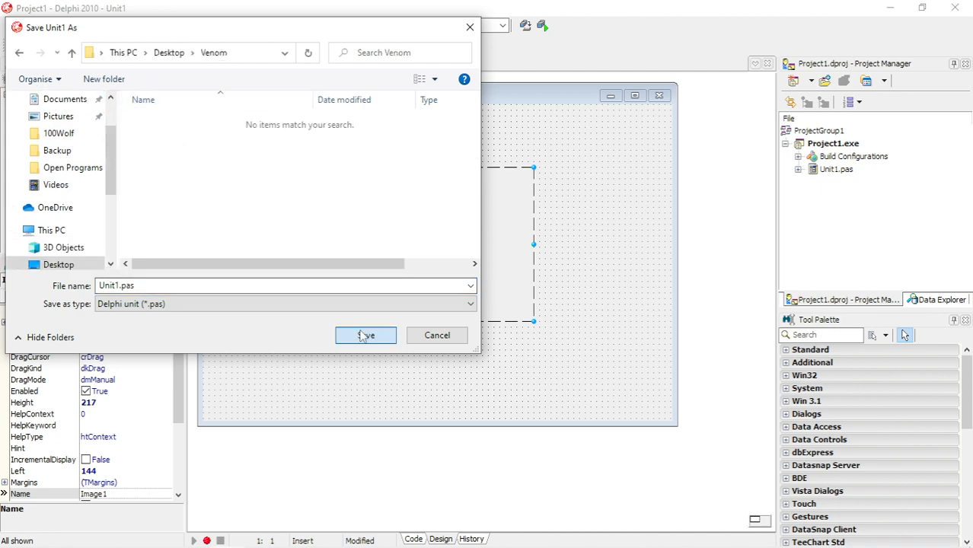
left_click(365, 335)
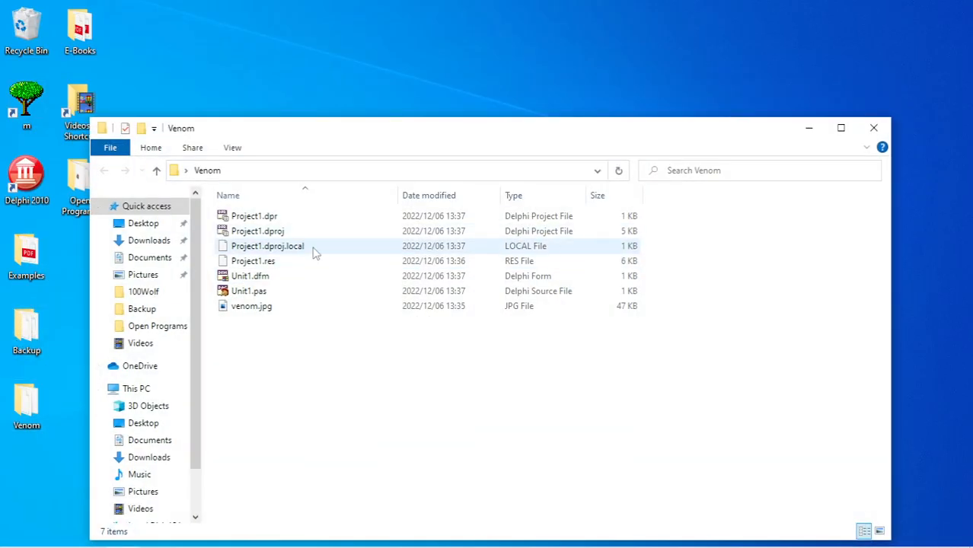
- Select and view venom.jpg in the Venom folder beside the saved project files
left_click(252, 305)
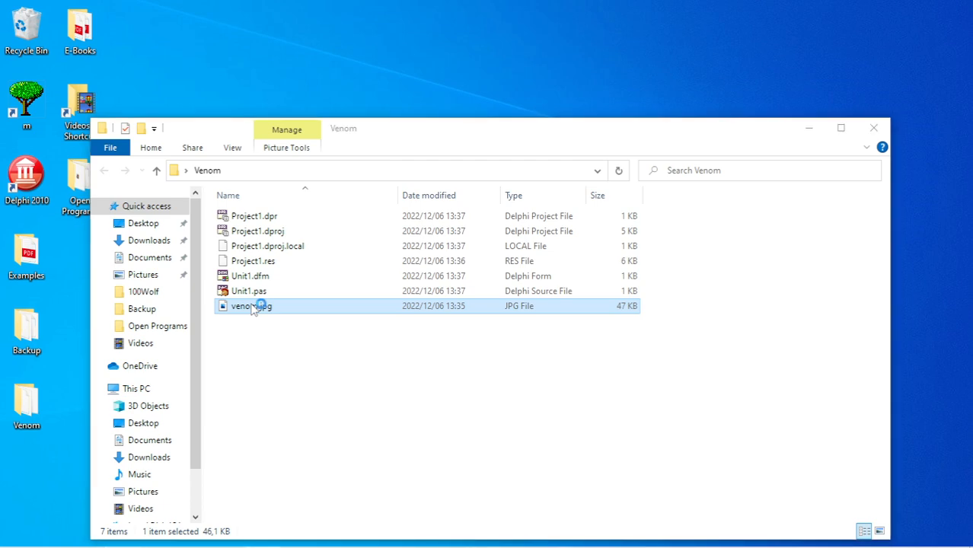
double_click(252, 305)
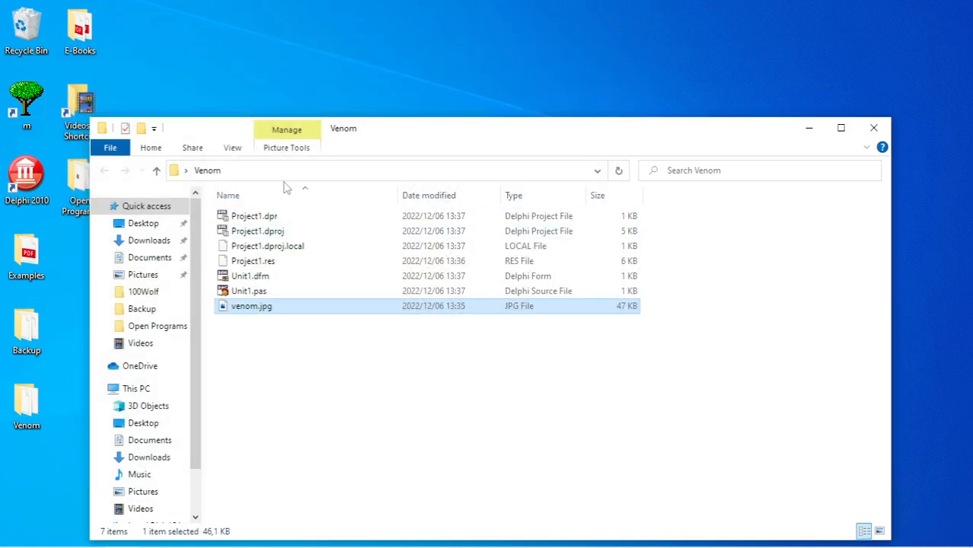
mouse_move(875, 128)
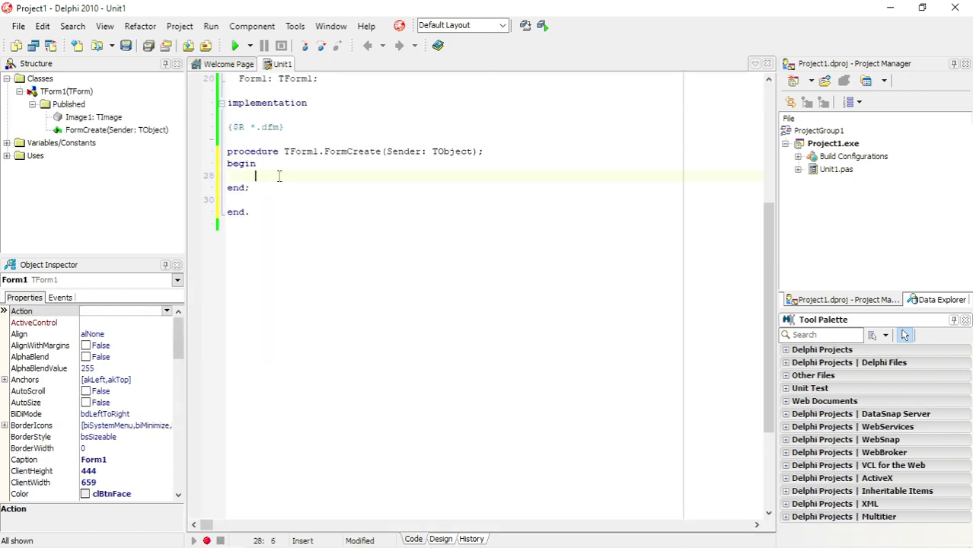
- Begin FormCreate with image1.Picture.LoadFromFile( via code completion
type("image1.")
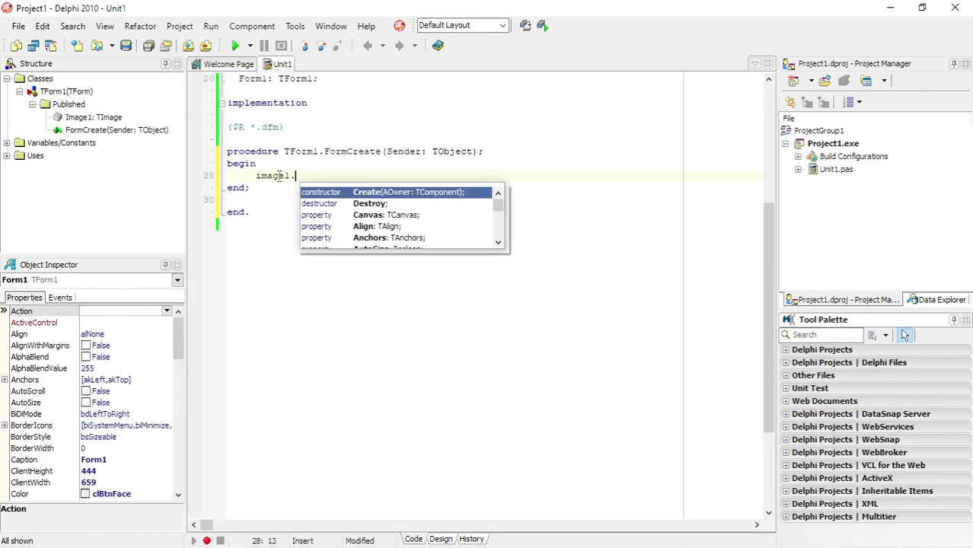
type("loa")
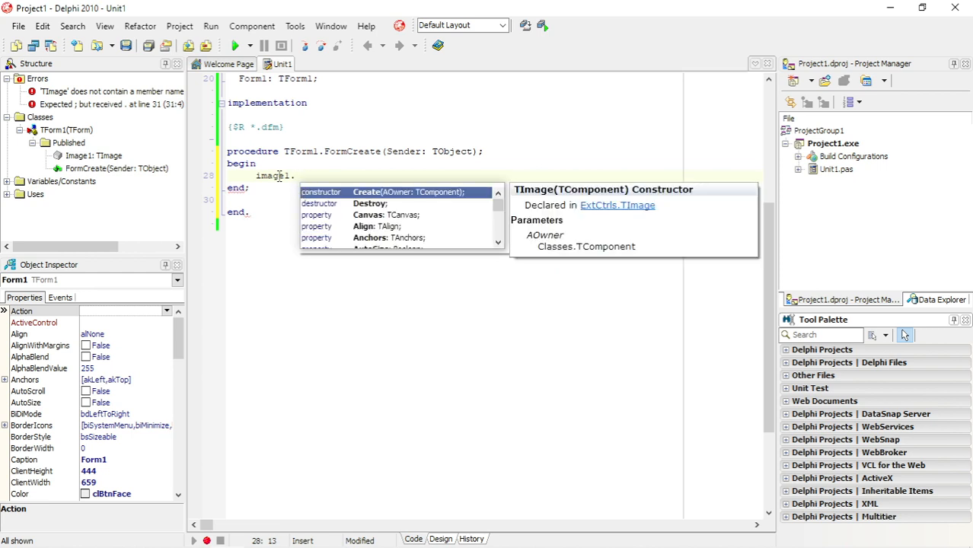
type("Picture")
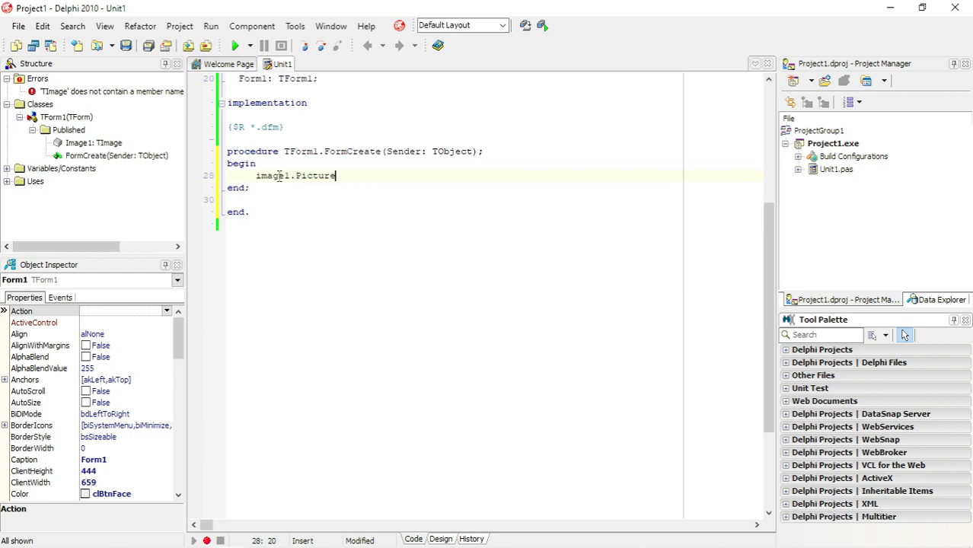
type(".LoadFromFile(")
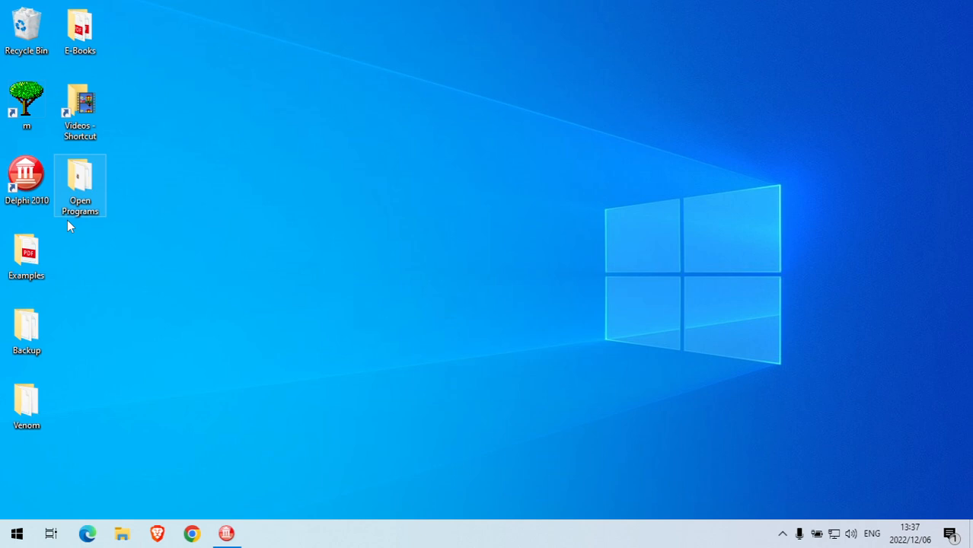
- Open the desktop Venom folder and grab venom.jpg's file name for the LoadFromFile call
double_click(25, 399)
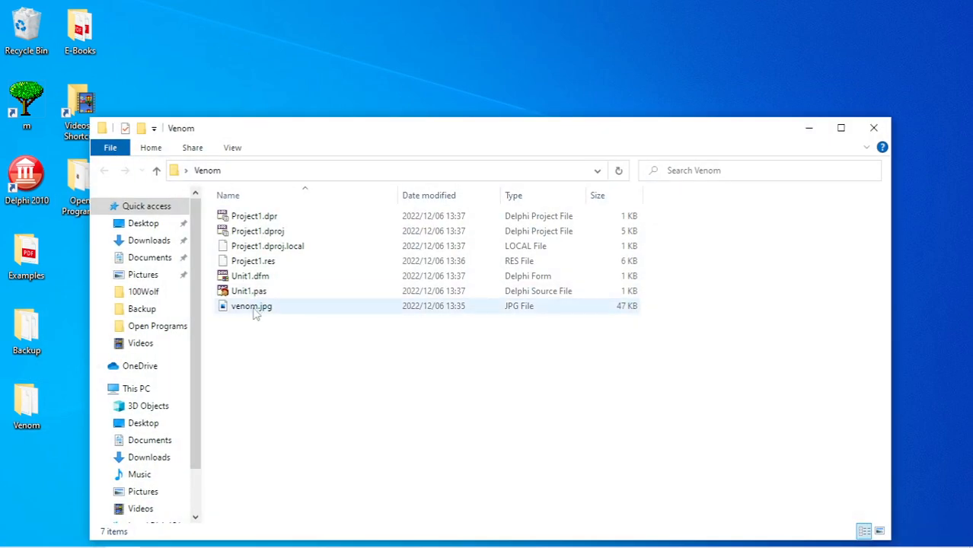
left_click(320, 408)
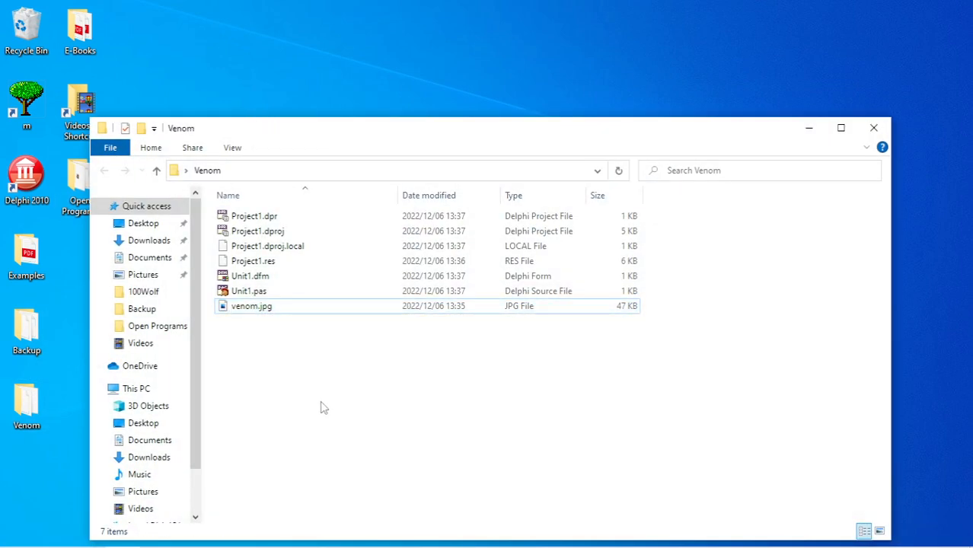
left_click(252, 304)
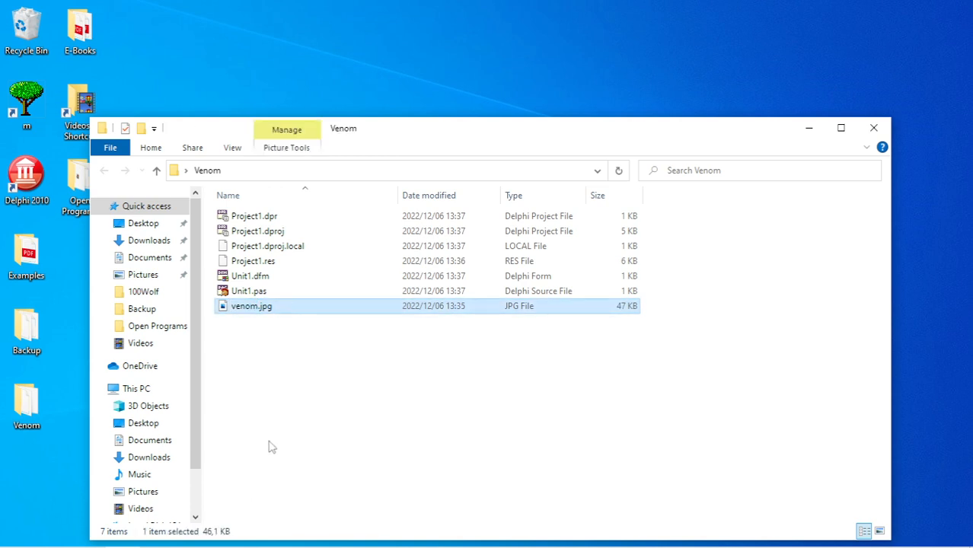
key("F2")
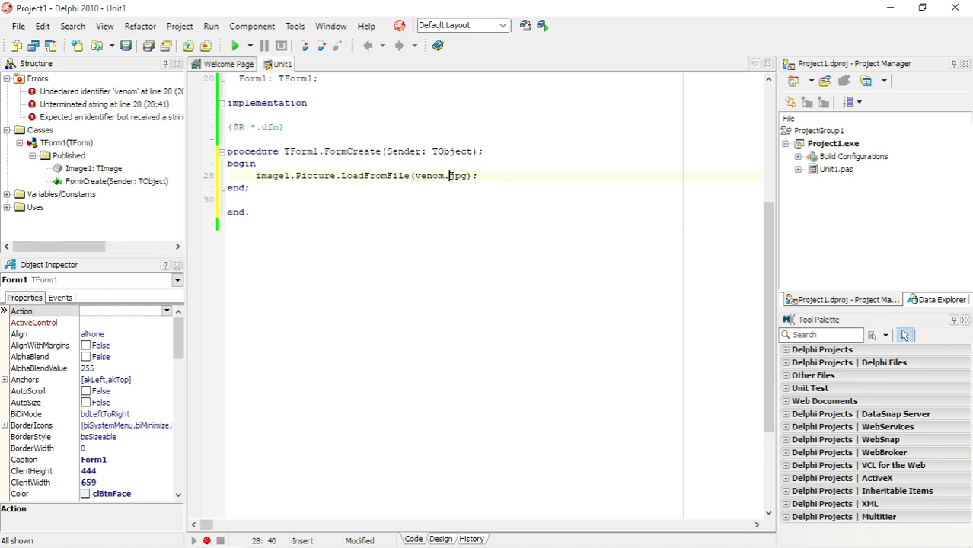
- Quote 'venom.jpg' in LoadFromFile and add image1.Stretch:=true; on the next line
type("'")
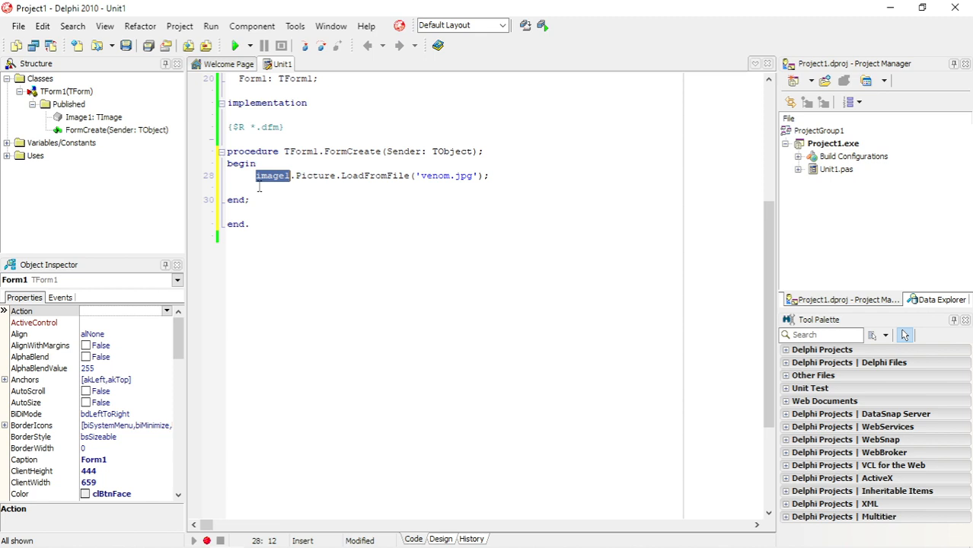
type("image1.st")
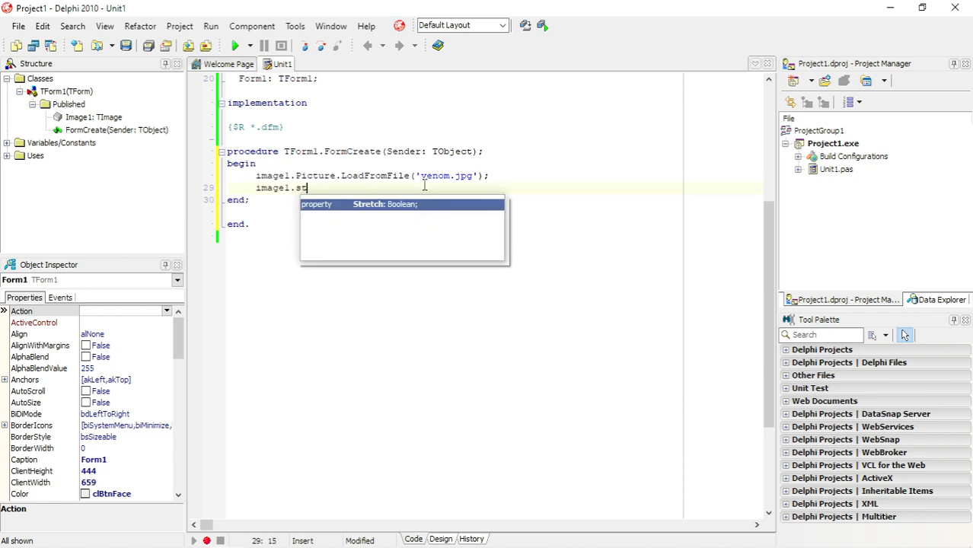
type("retch:=")
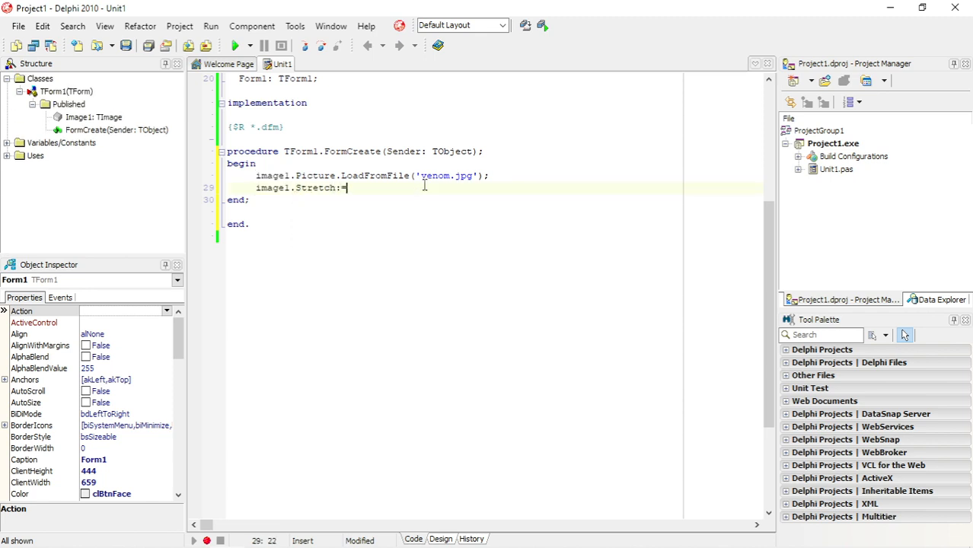
type("=true")
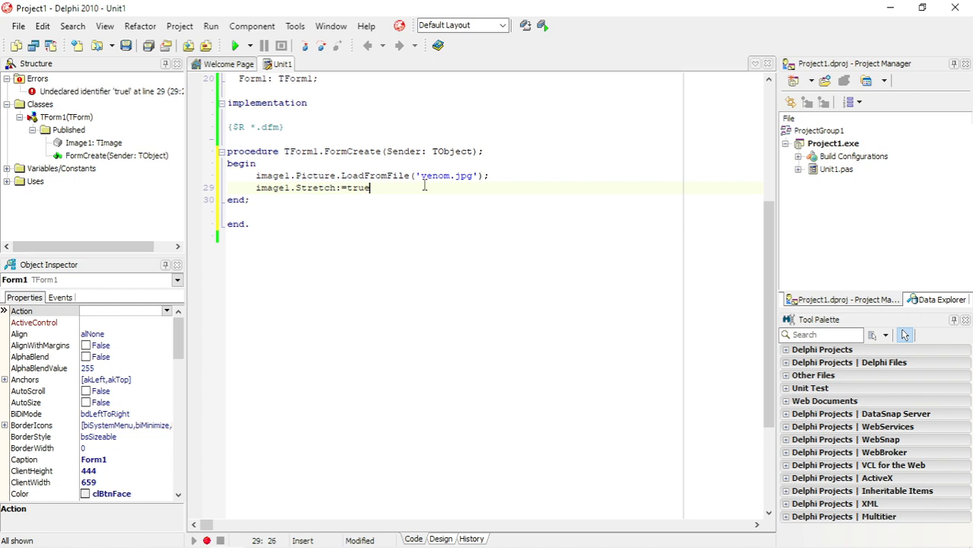
type(";")
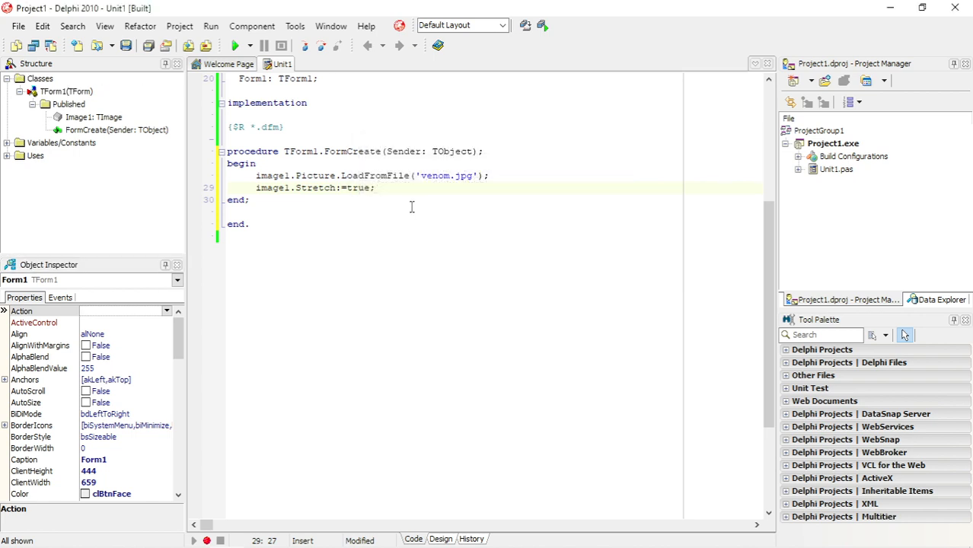
- Run the app, dismiss the picture exception, add jpeg to uses and run again successfully
left_click(234, 46)
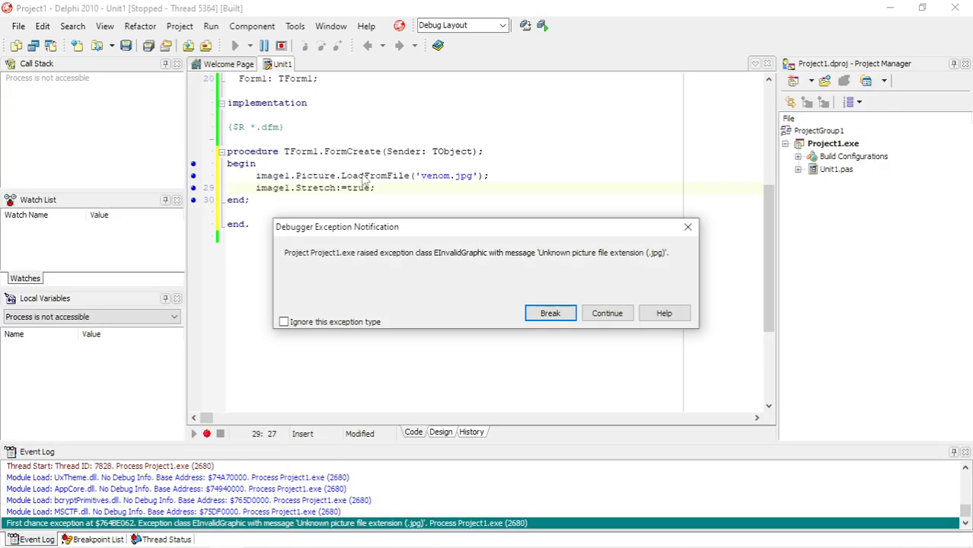
left_click(606, 314)
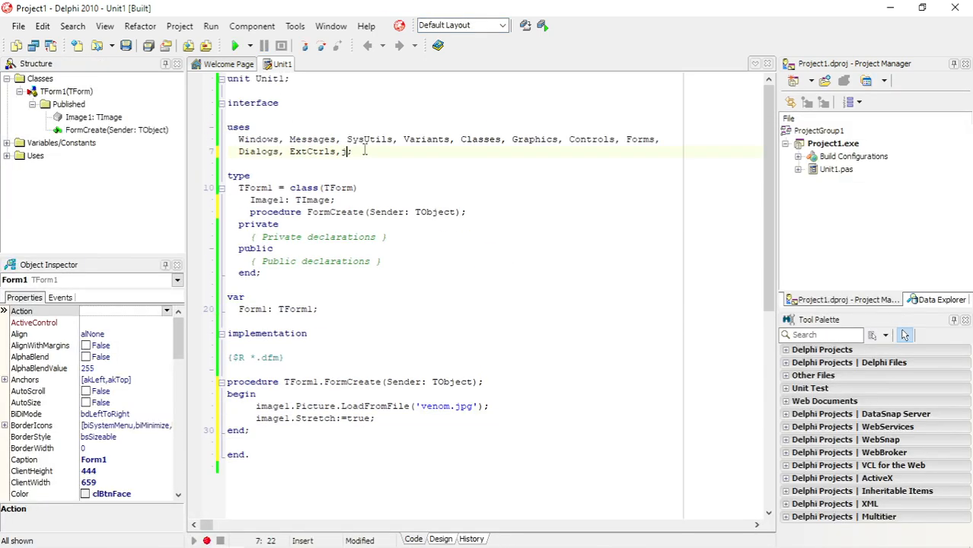
left_click(238, 46)
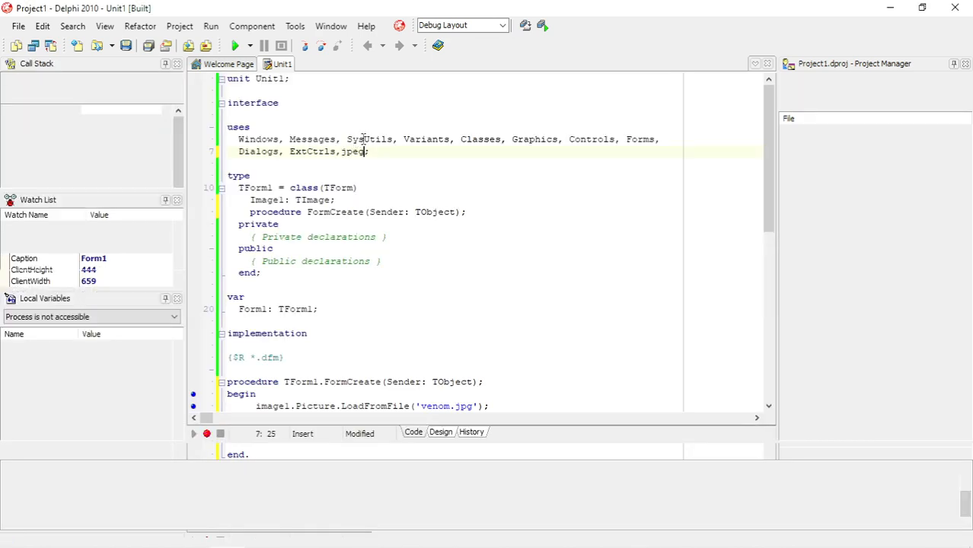
left_click(234, 46)
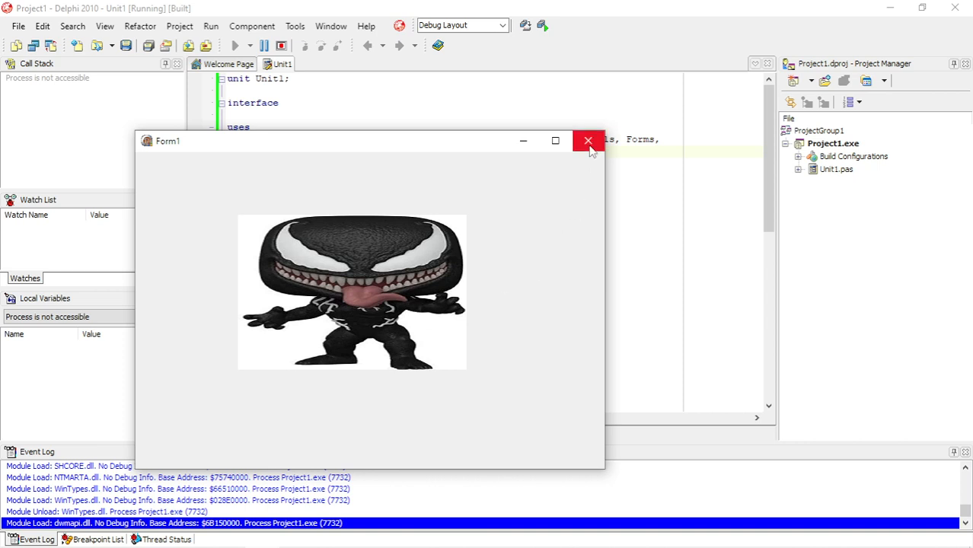
mouse_move(588, 159)
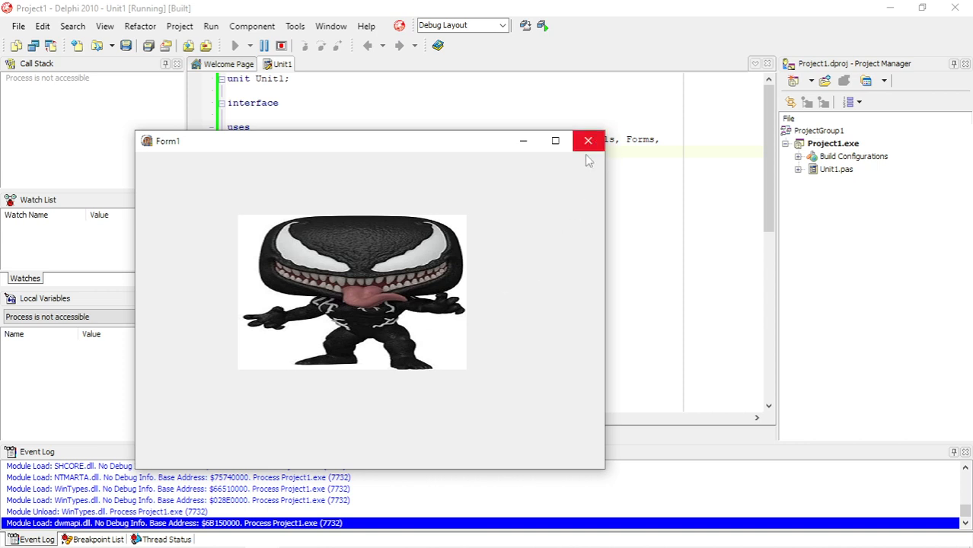
mouse_move(576, 187)
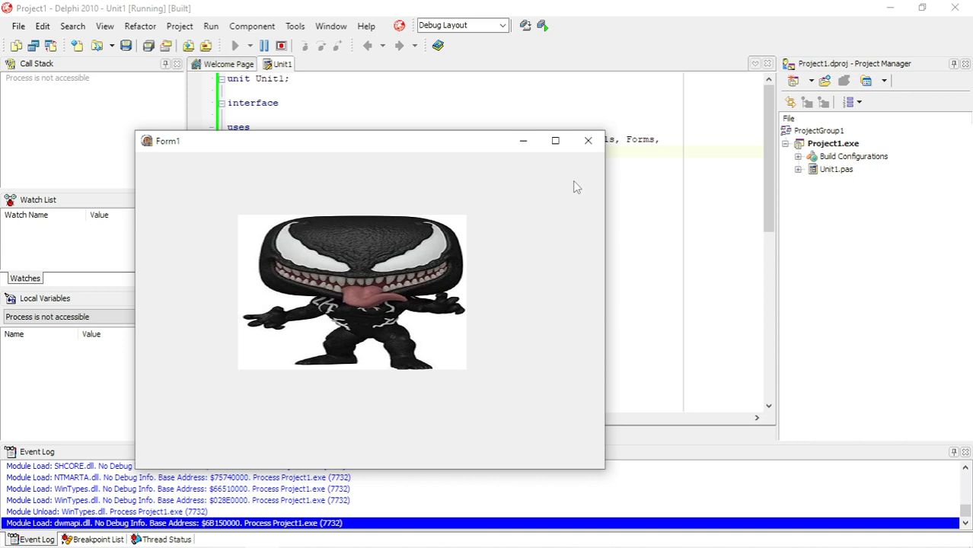
mouse_move(299, 317)
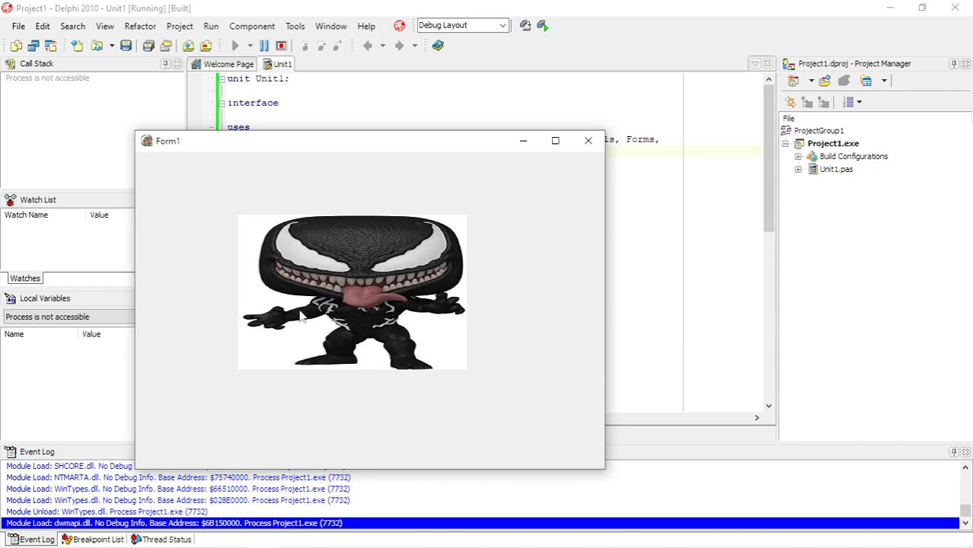
mouse_move(332, 306)
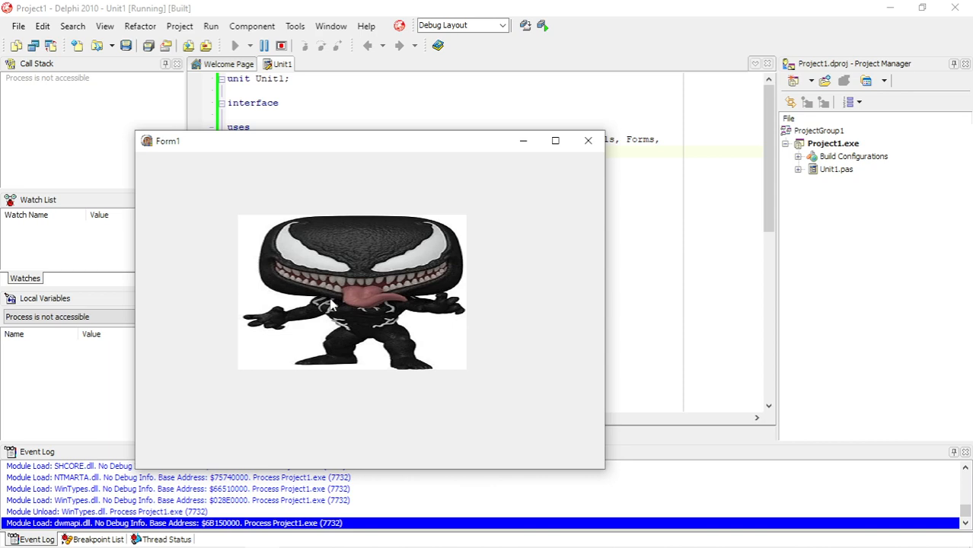
mouse_move(524, 140)
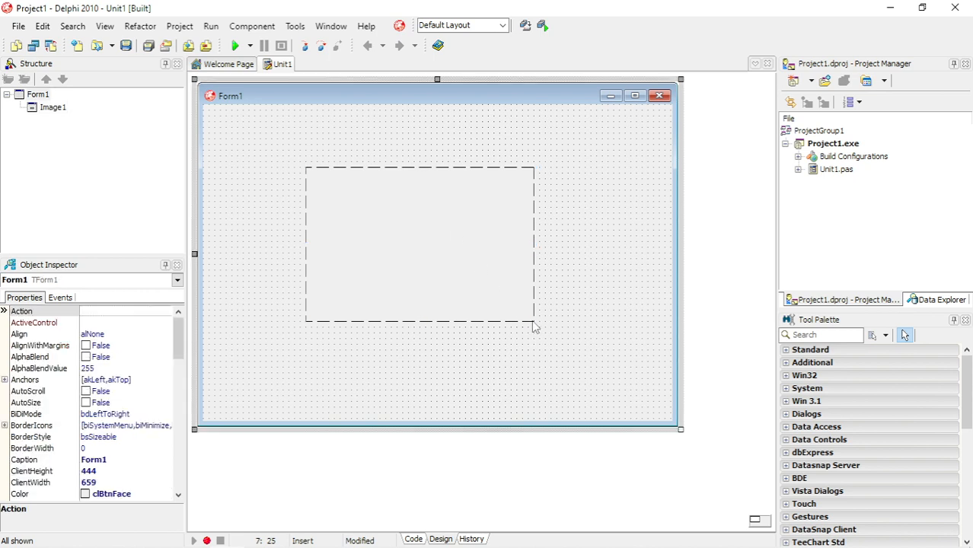
- Shrink Image1 to a small square near the form centre and test-run the smaller Venom
left_click_drag(533, 326, 396, 256)
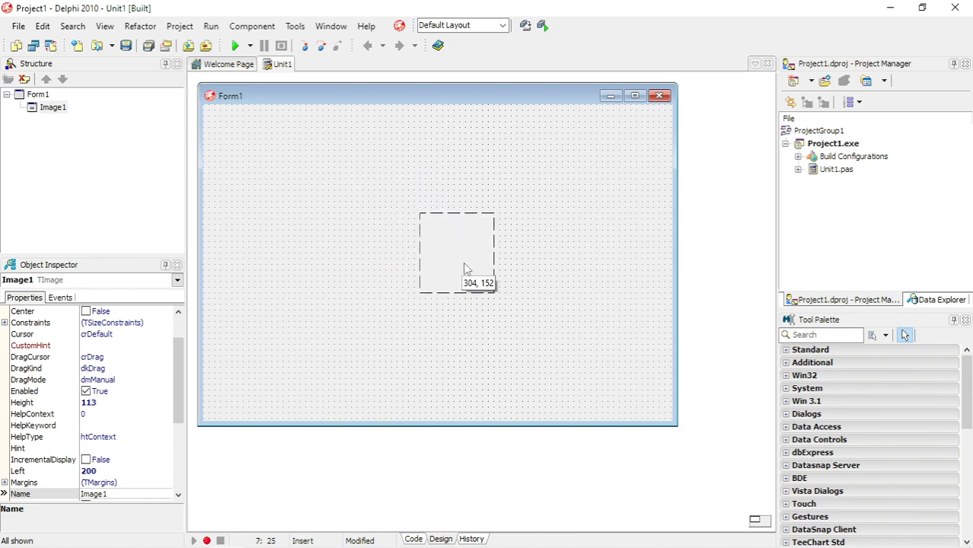
left_click_drag(457, 252, 445, 252)
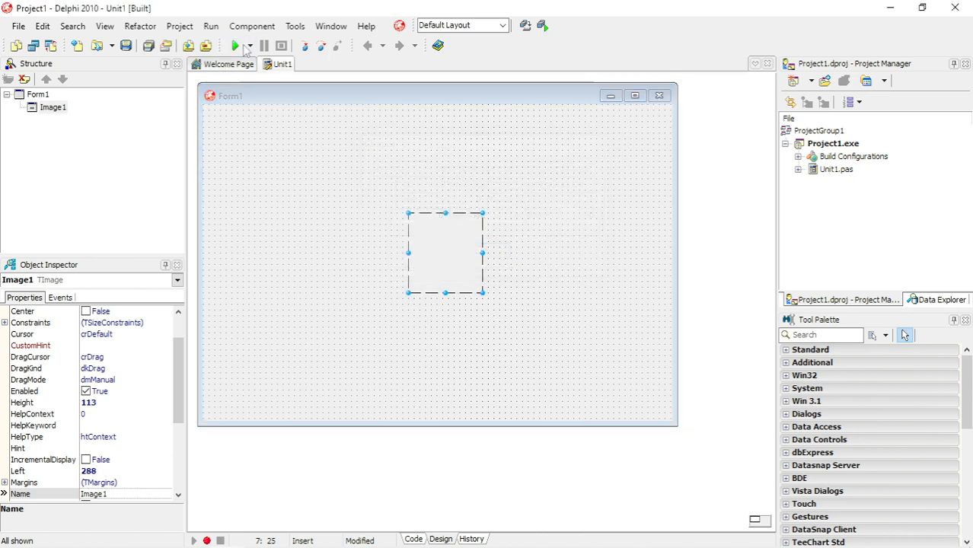
left_click(235, 45)
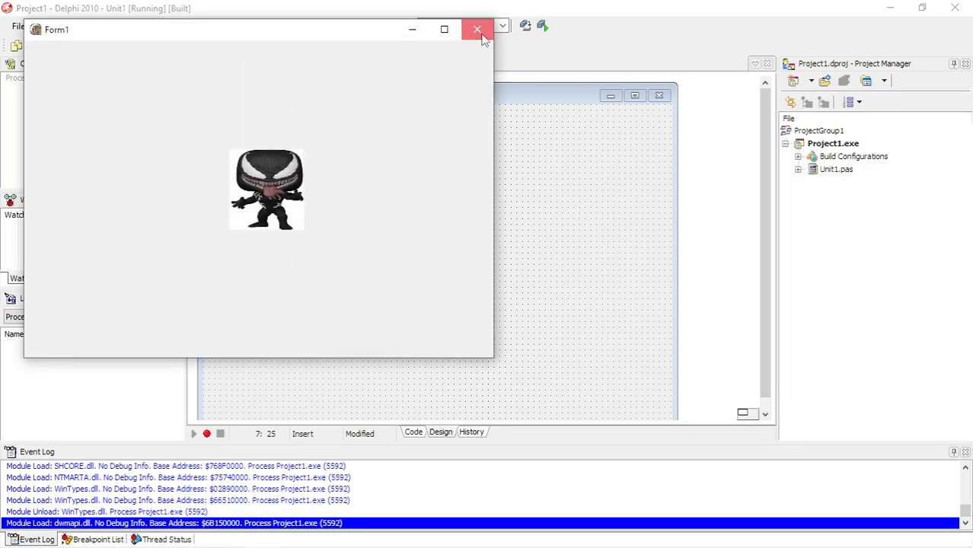
left_click(477, 31)
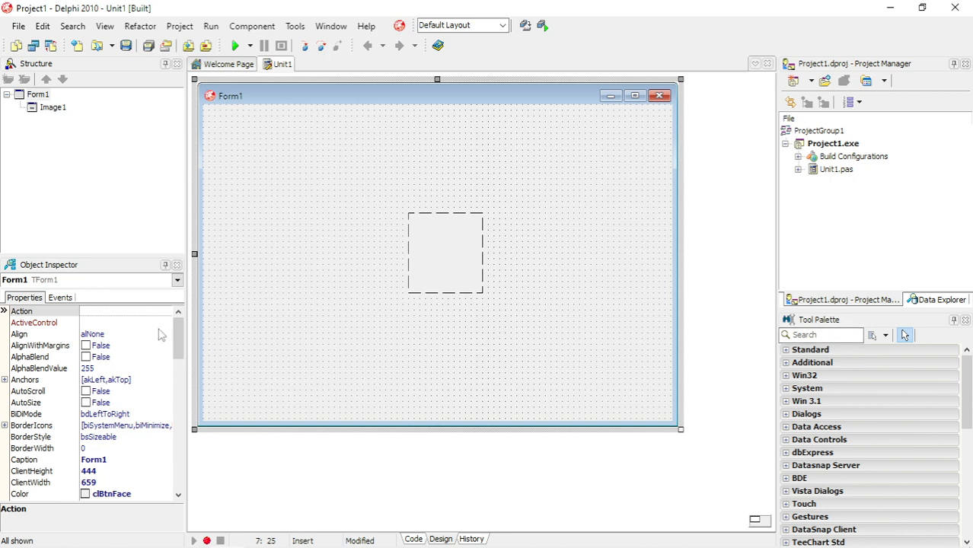
- Set Form1's Color to clMenuHighlight in the Object Inspector
scroll("down", 3)
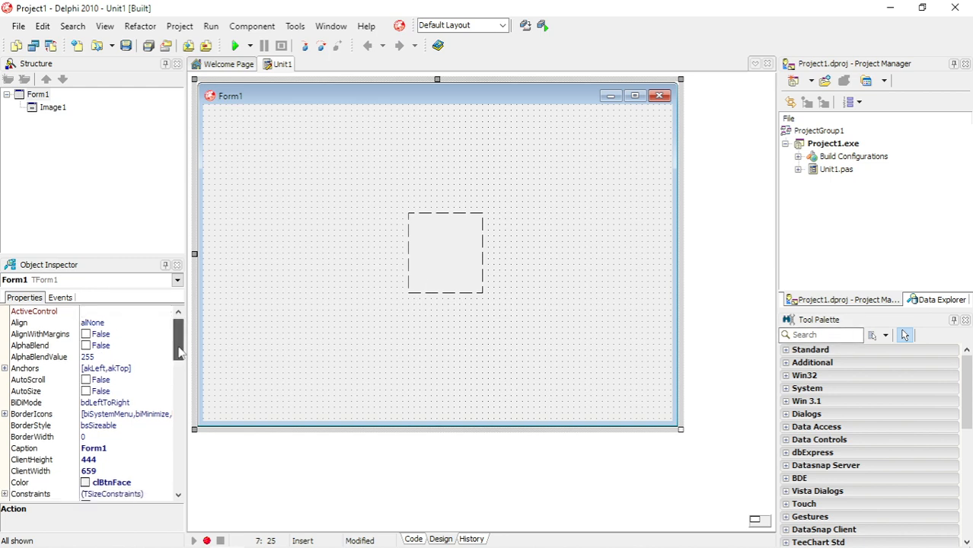
scroll("down", 3)
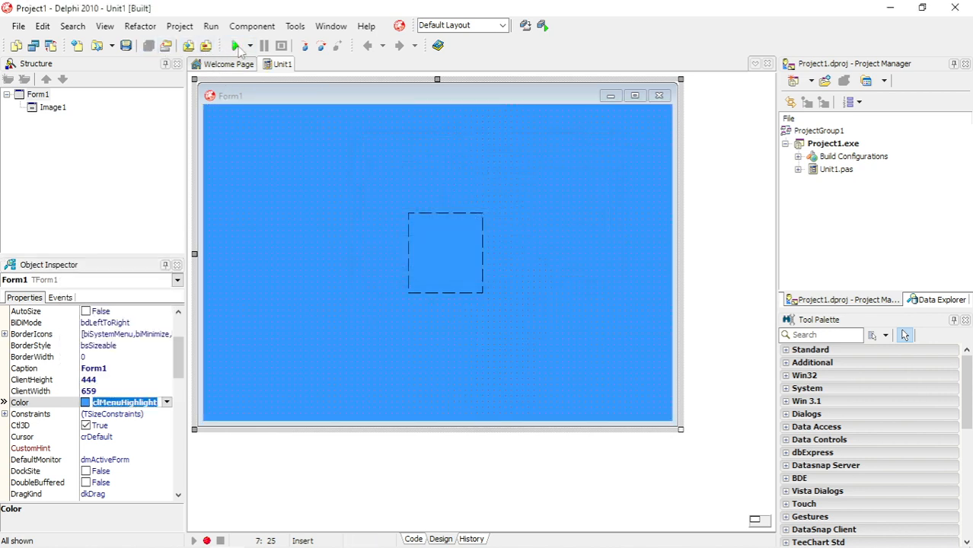
left_click(239, 45)
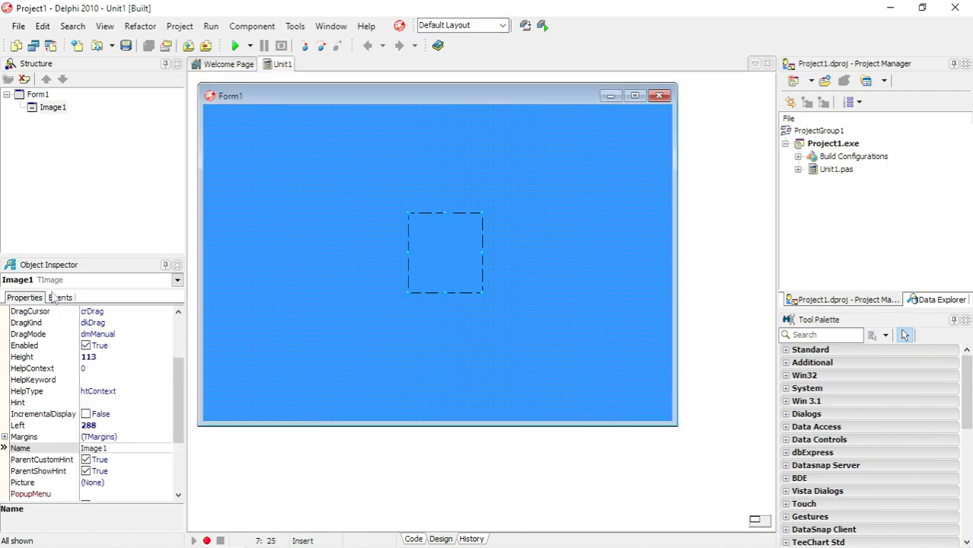
- Browse the Events list for Image1 and Form1, including the mouse-down event
left_click(61, 297)
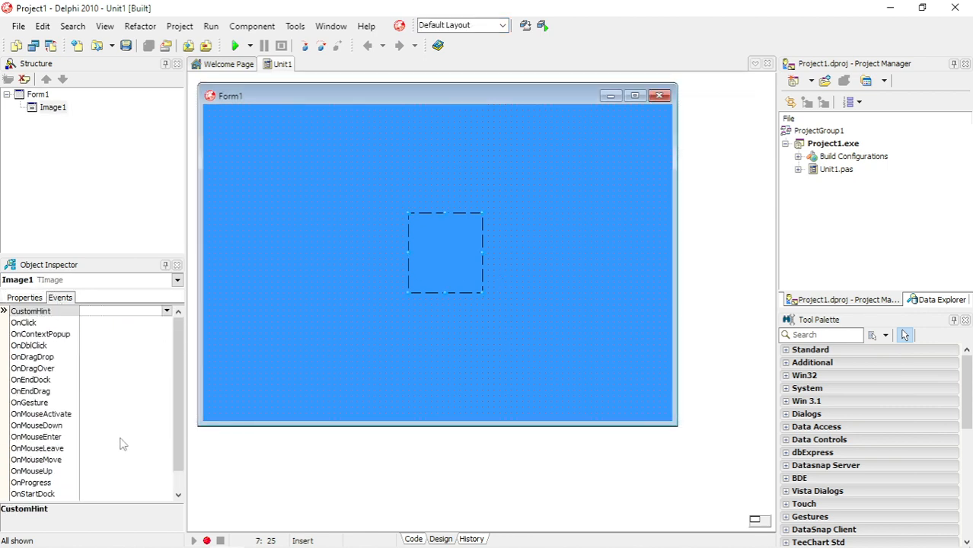
scroll("down", 3)
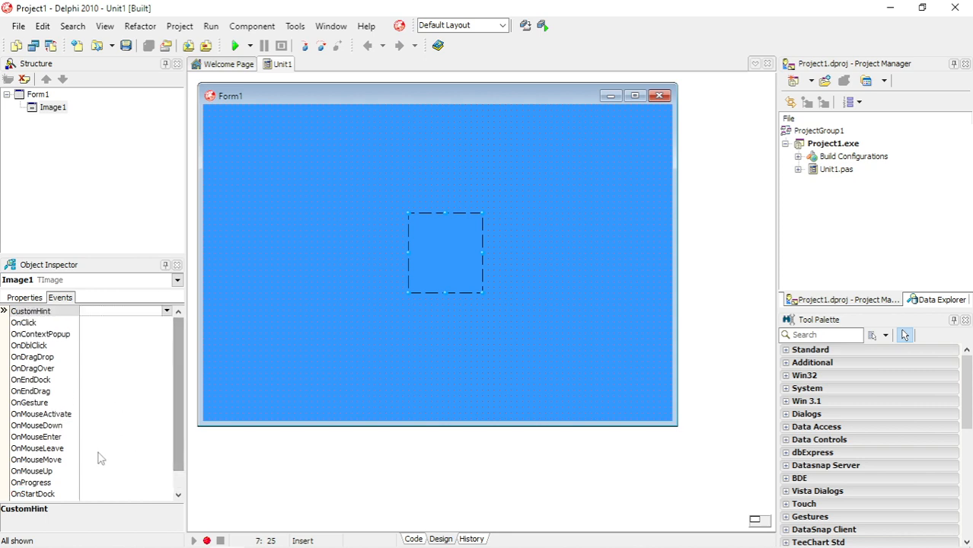
left_click(37, 425)
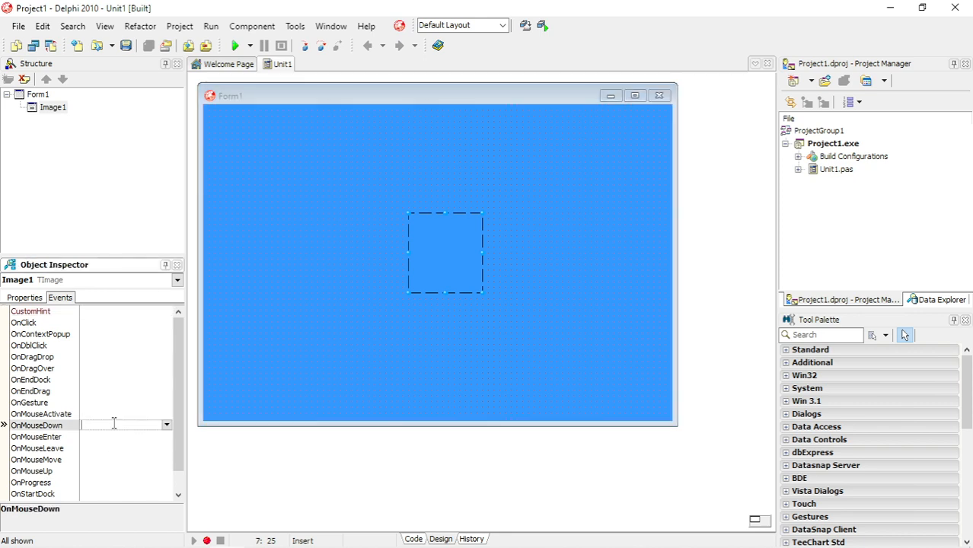
scroll("down", 3)
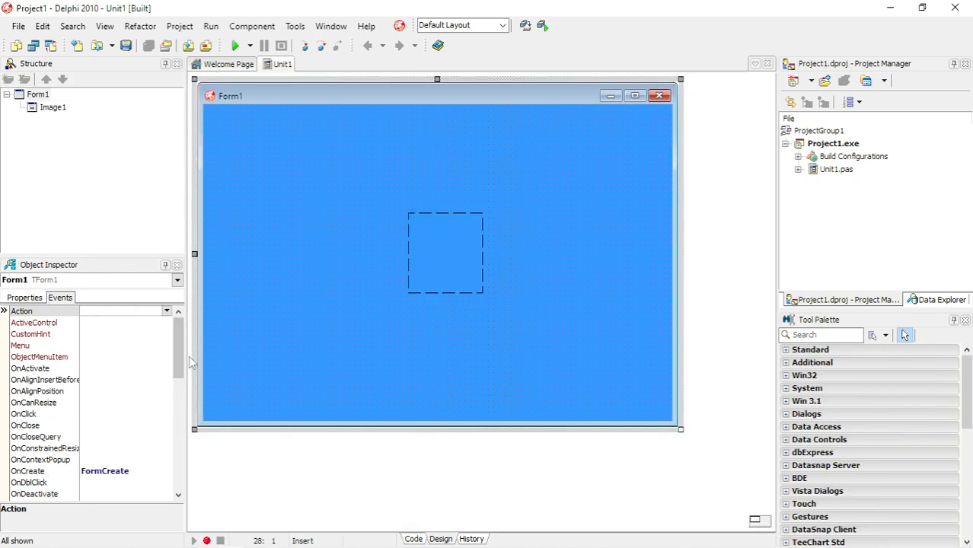
- In FormKeyDown, add an if check for the vk_left key
scroll("down", 3)
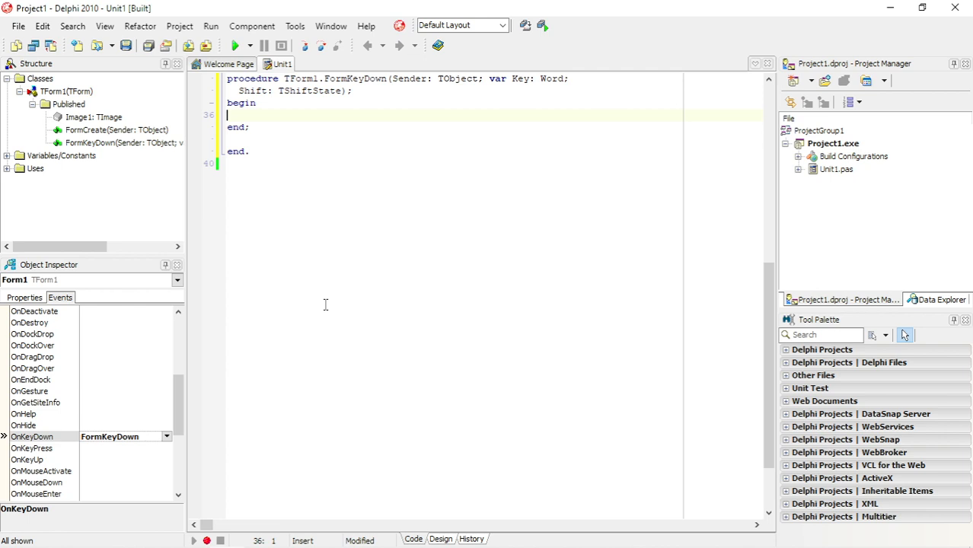
type("if True then")
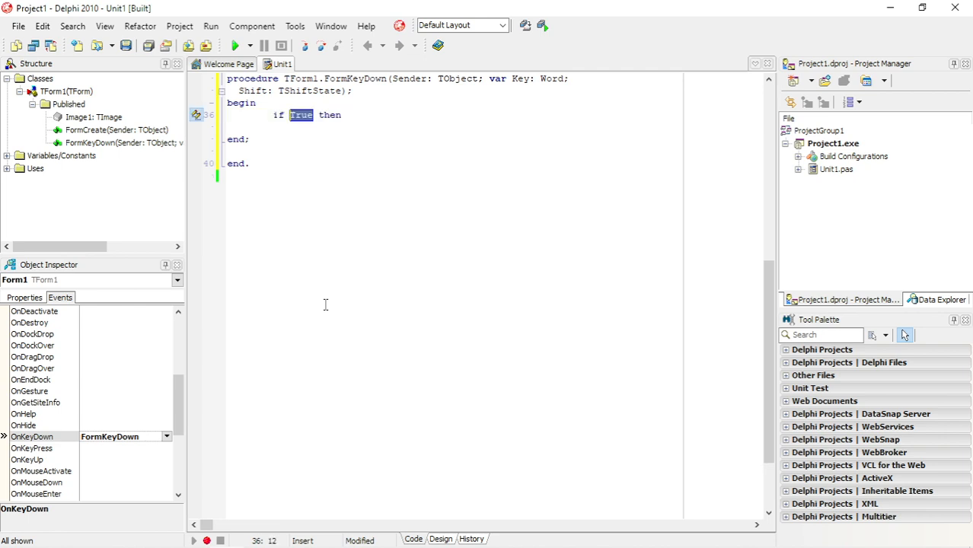
type("key =")
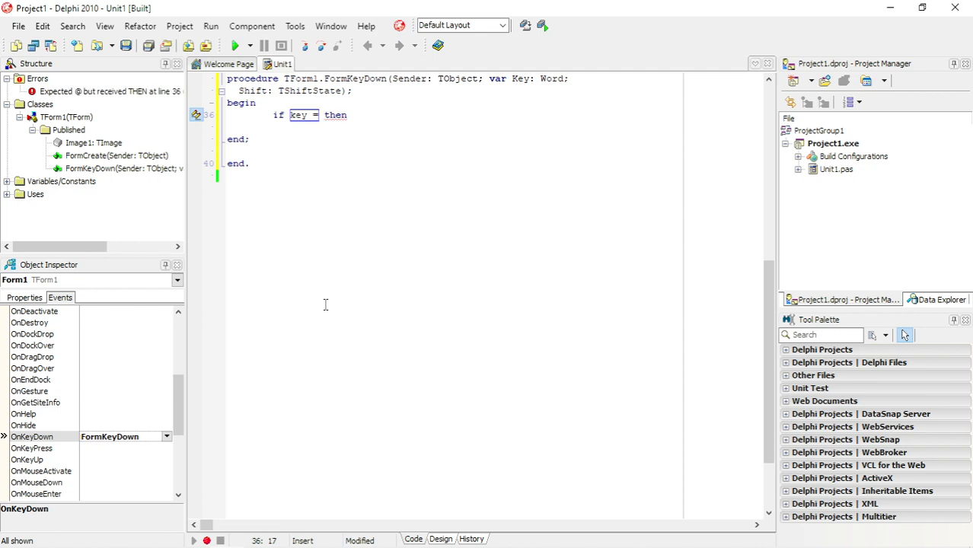
type("left")
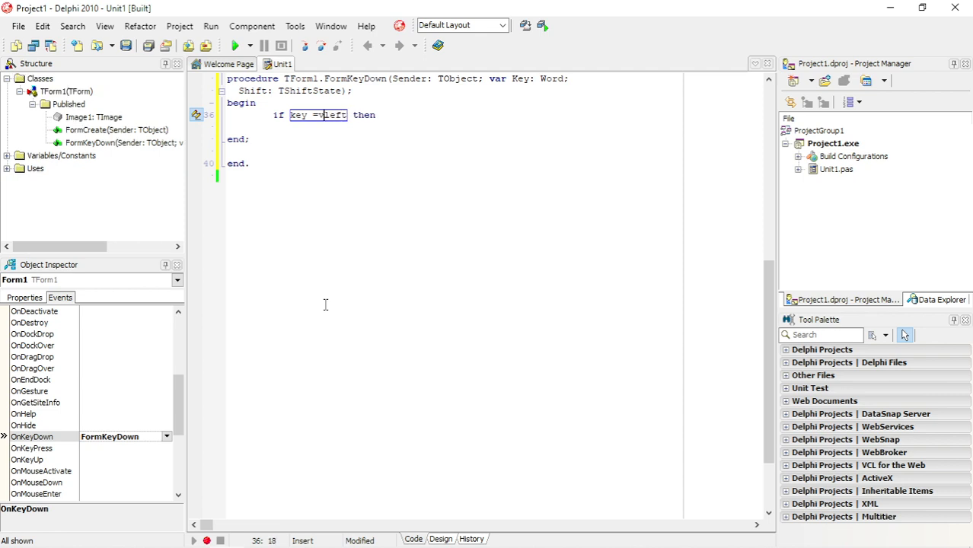
type("k_")
type("begin")
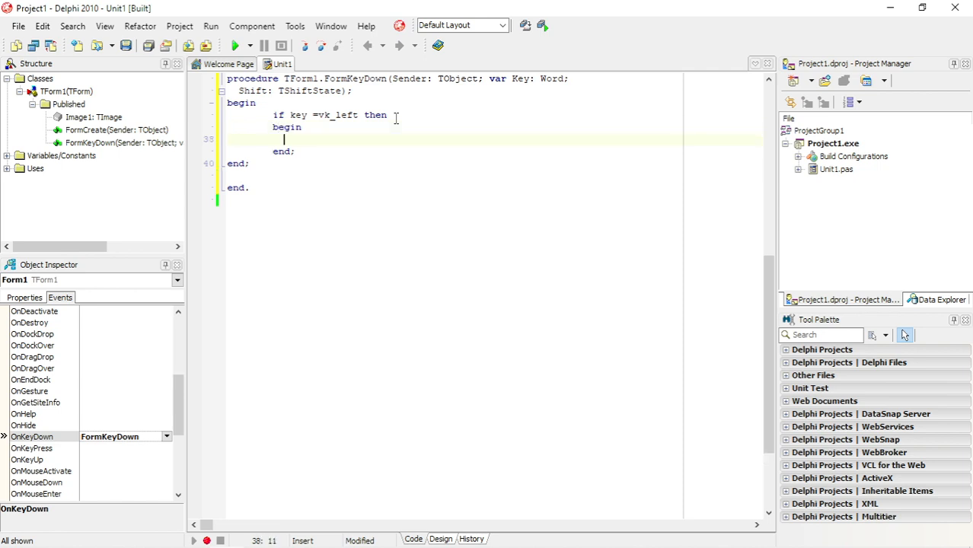
- Write image1.Left:= image1.Left-10; and test-run moving the picture left
type("image")
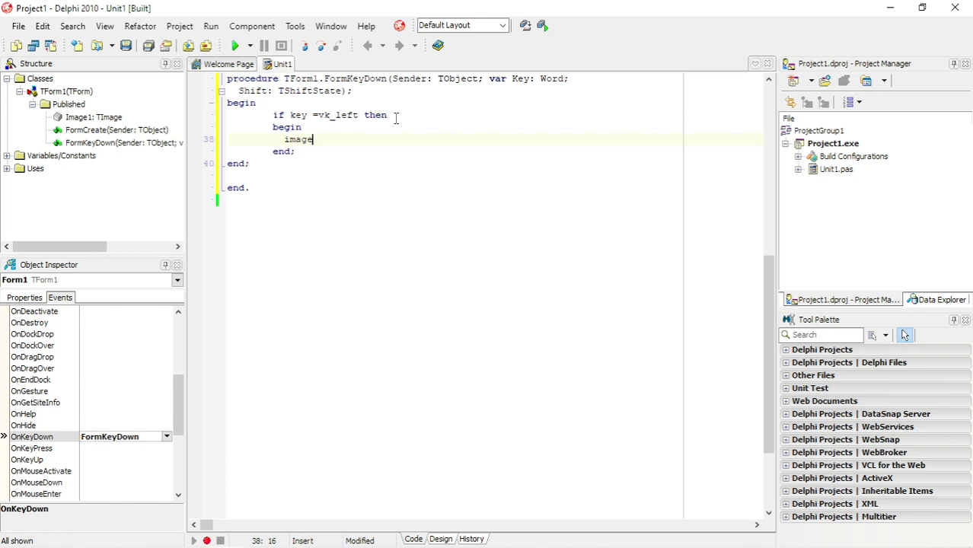
type("1.left")
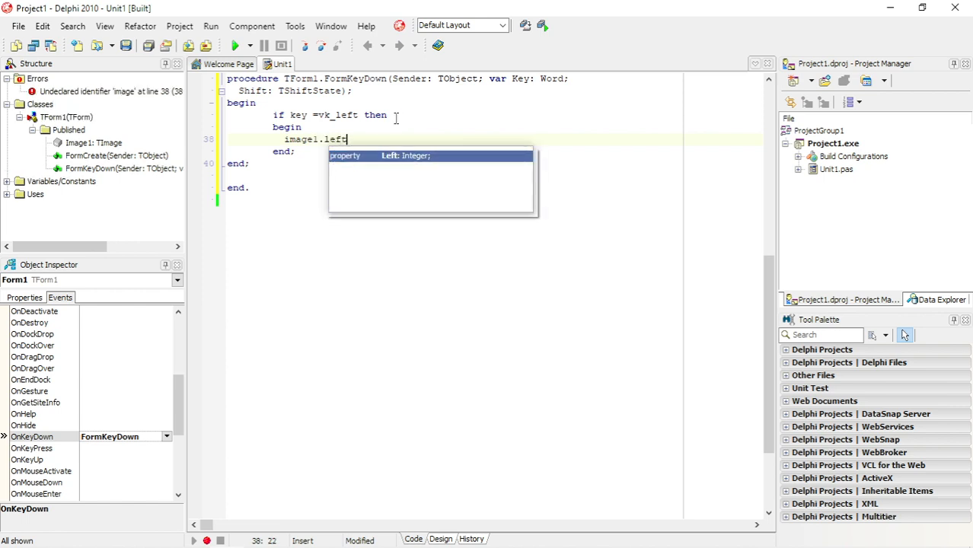
type(":=")
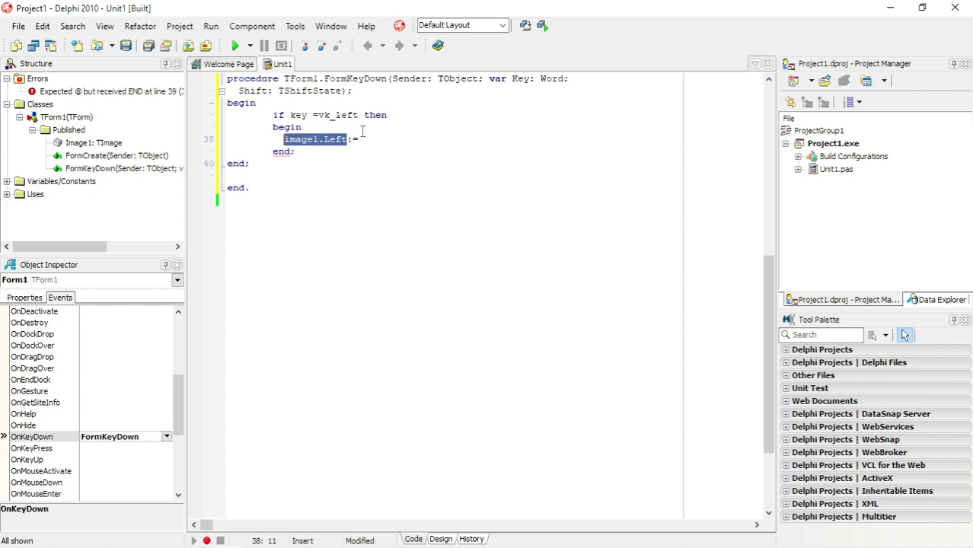
type("imagel.Left-")
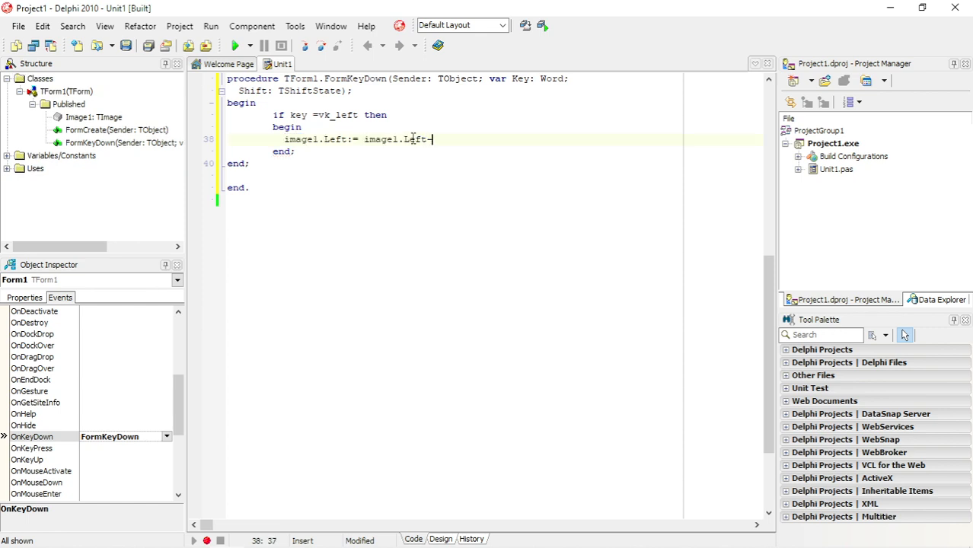
type("10;")
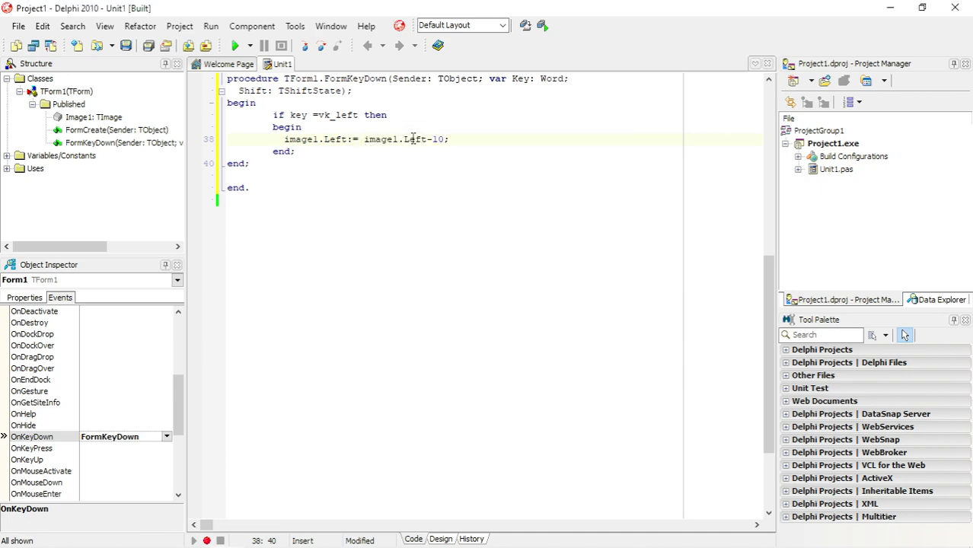
left_click(235, 45)
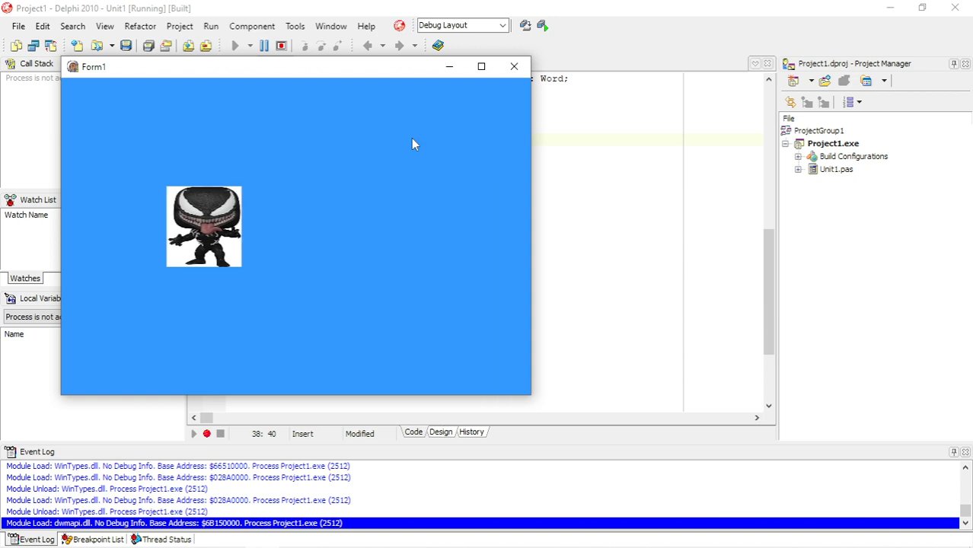
left_click(514, 67)
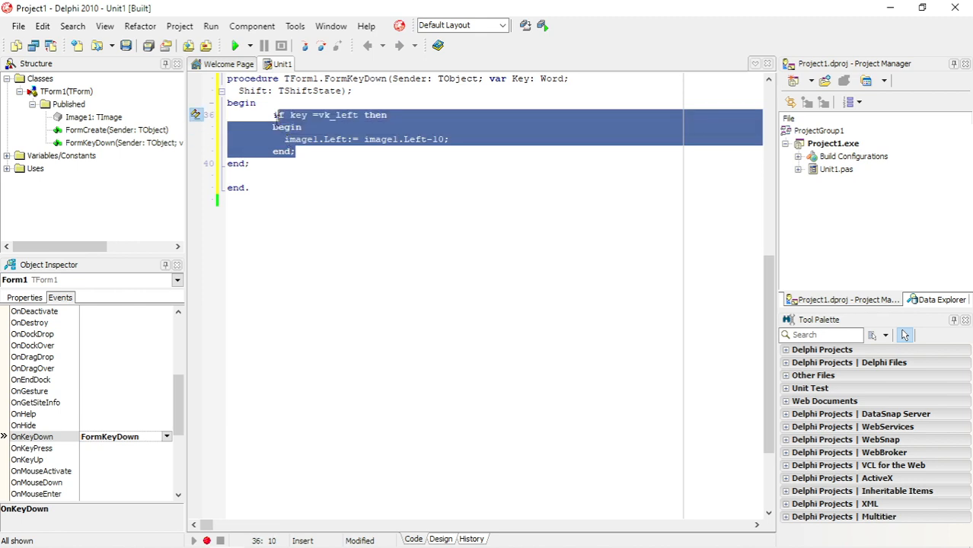
- Paste a vk_right check adding 10 to image1.Left and run the form to test it
left_click(296, 151)
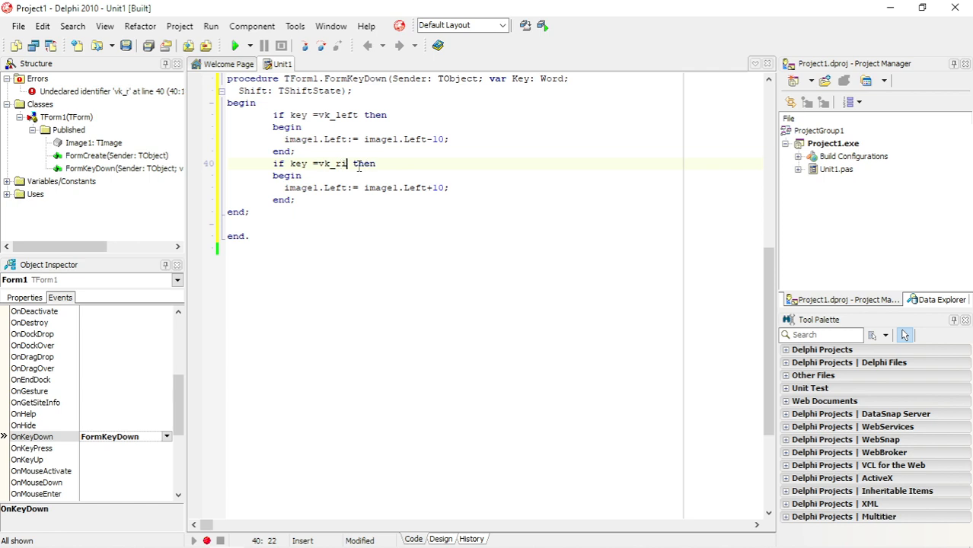
type("ght")
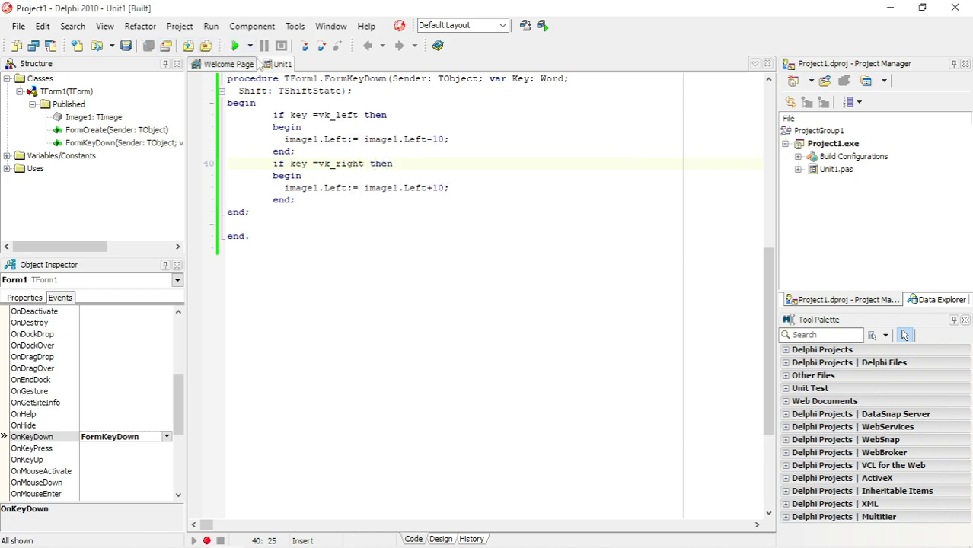
left_click(235, 45)
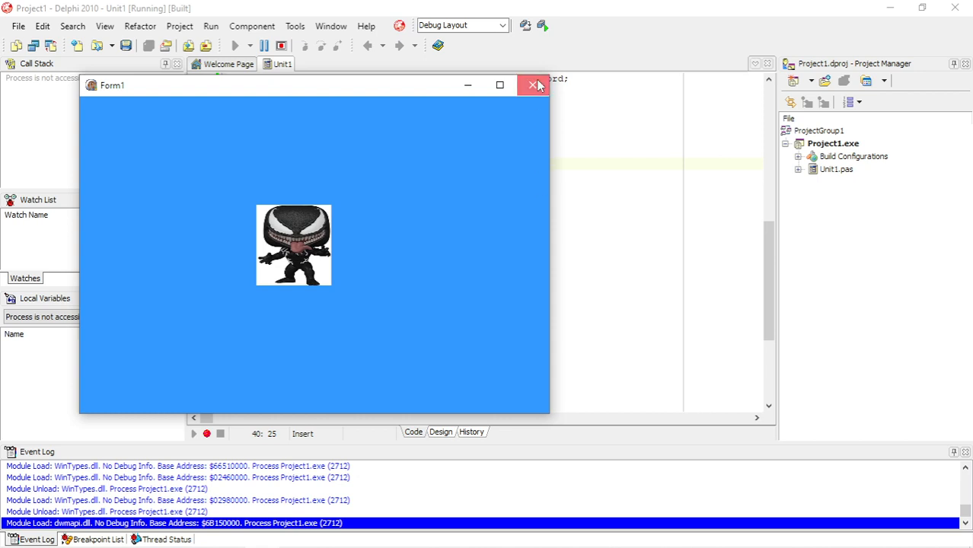
- Close the running form and add a '// Move left or right' comment above the handler blocks
left_click(534, 85)
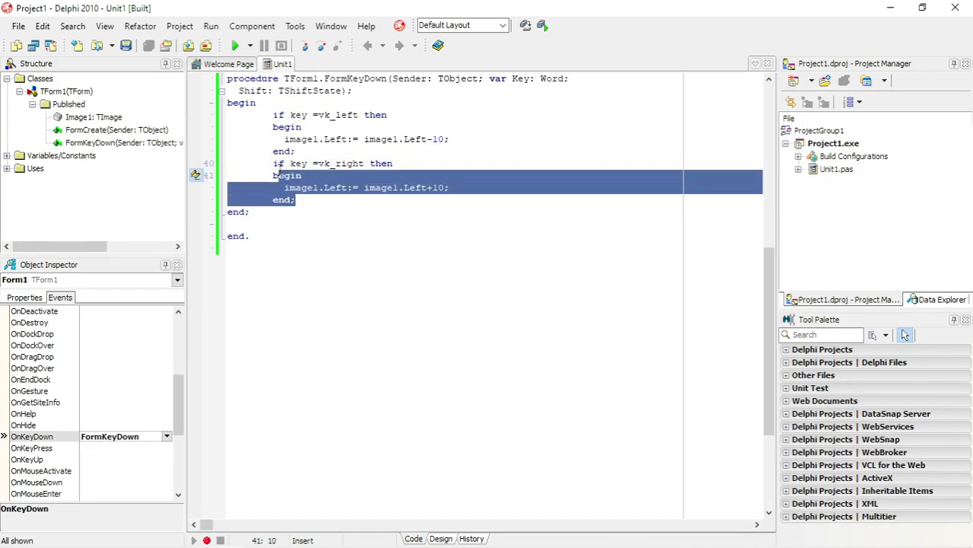
left_click(297, 200)
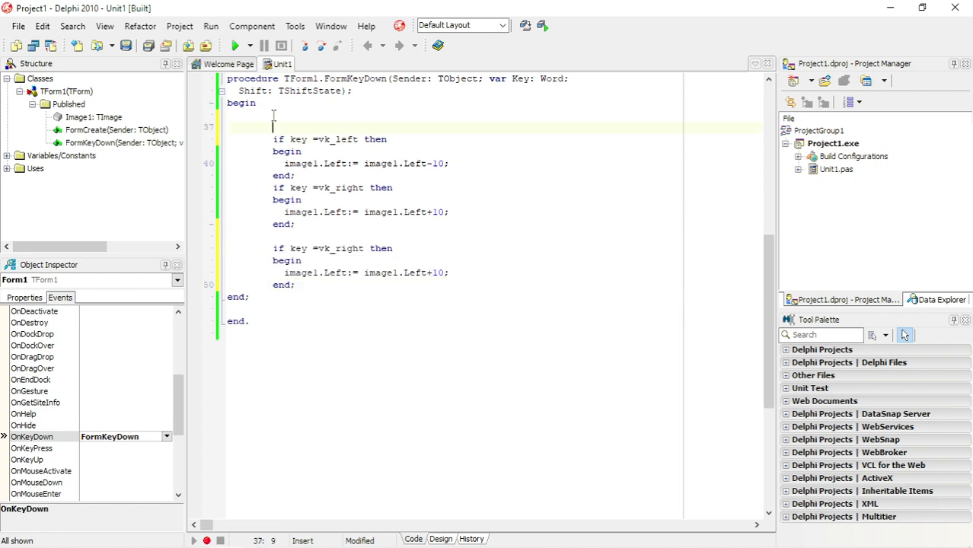
type("//")
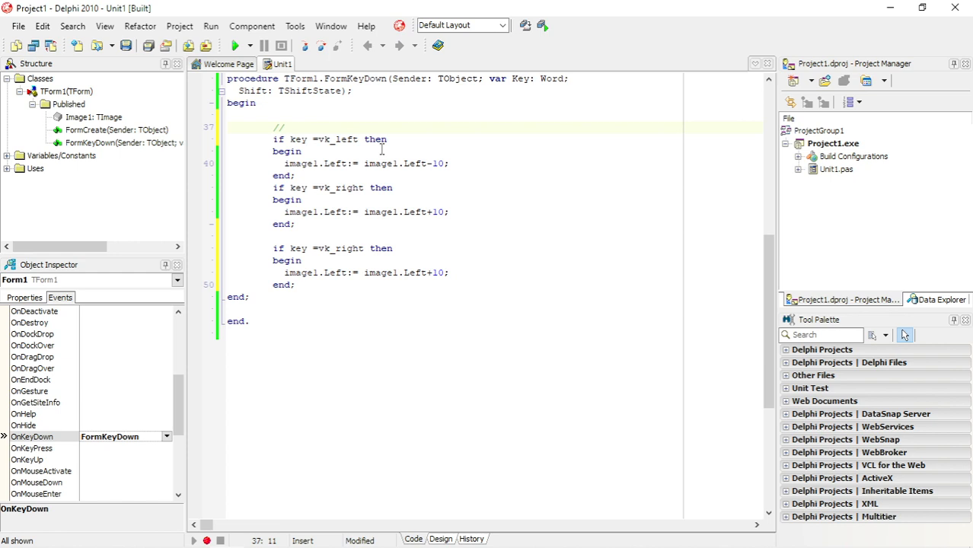
type("Move left or right")
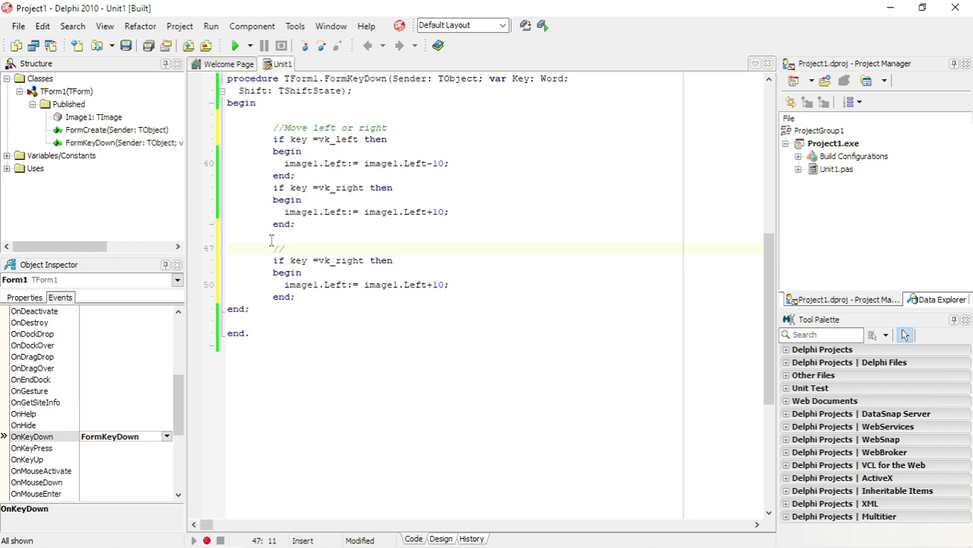
- Add a '// Move up or down' comment and a vk_up check adjusting image1.top by 10
type("Move")
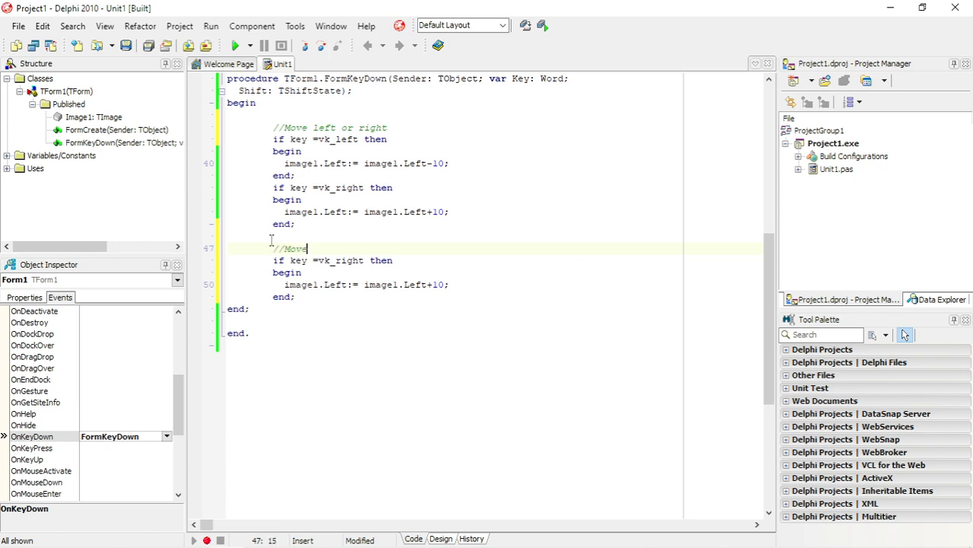
type("u")
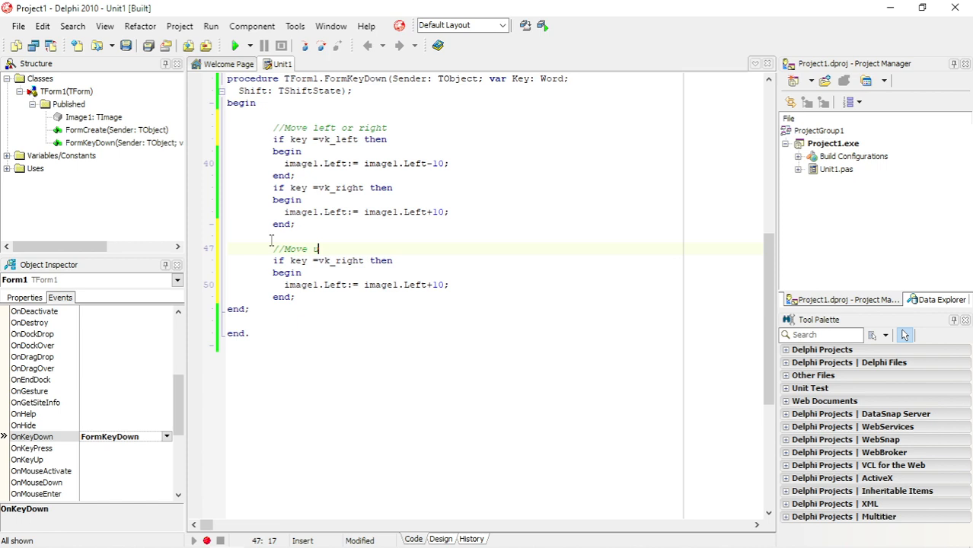
type("up or down")
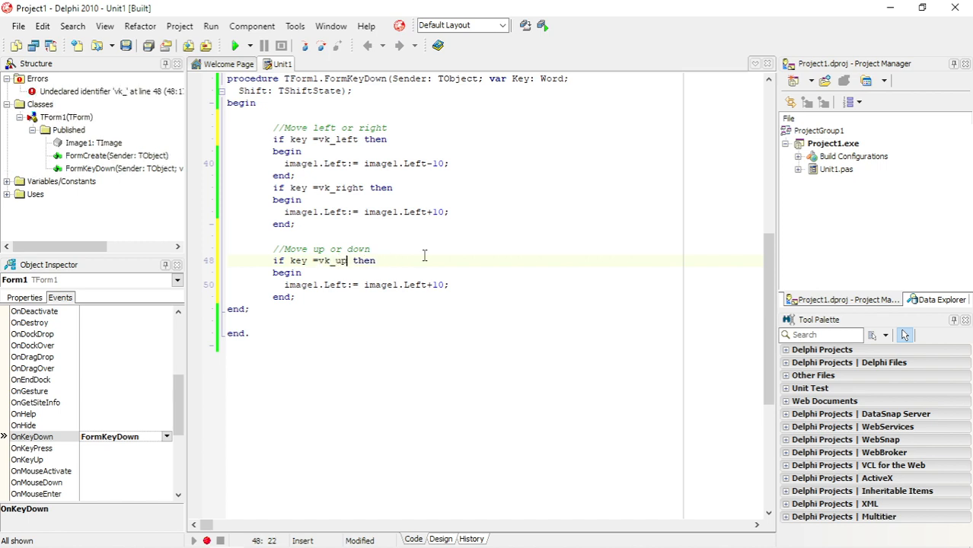
double_click(336, 285)
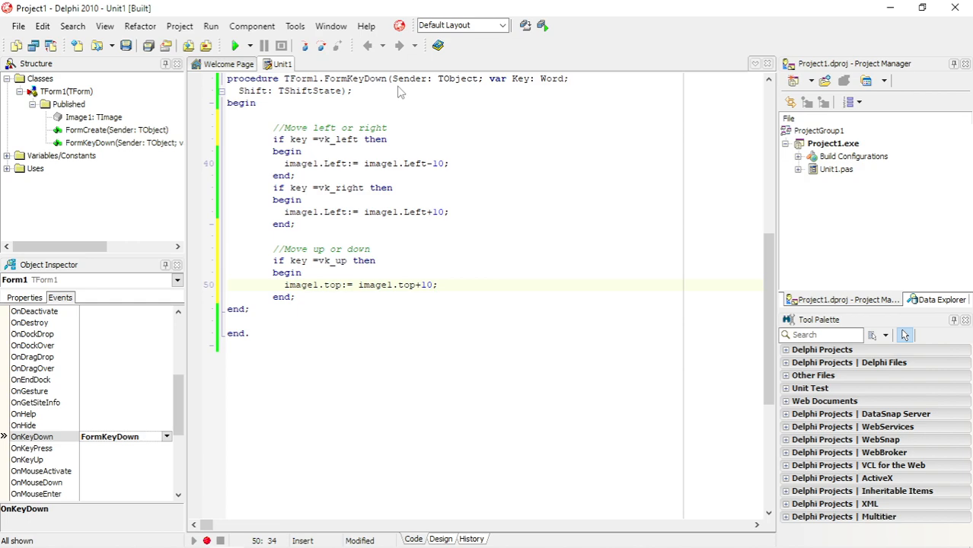
- Test the up arrow, stop, and change the vk_up block to subtract 10 from image1.top
left_click(238, 45)
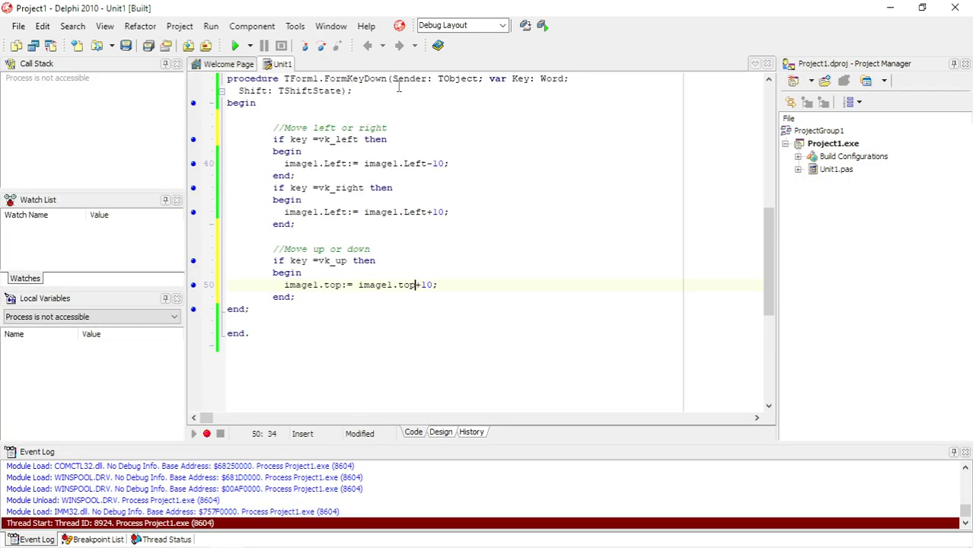
left_click(235, 46)
type("-")
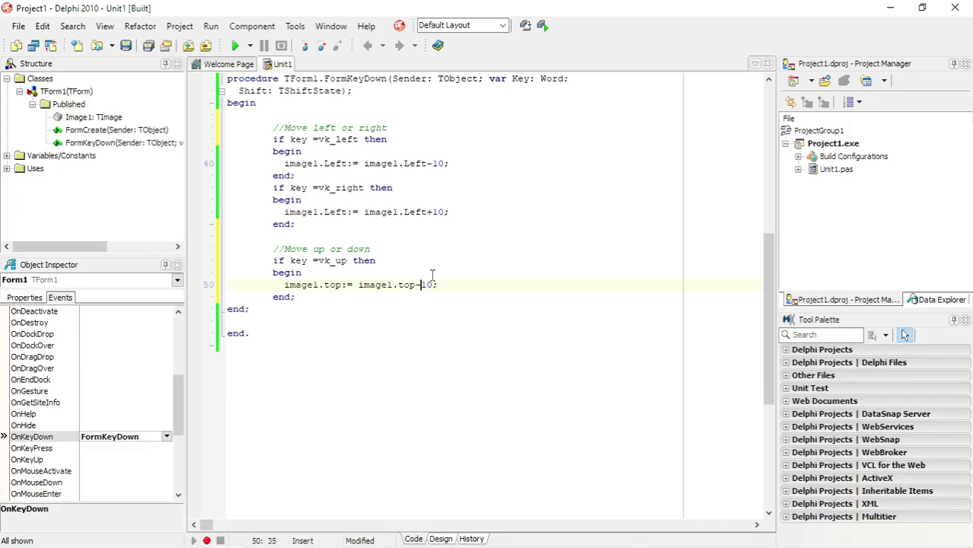
left_click_drag(301, 271, 295, 298)
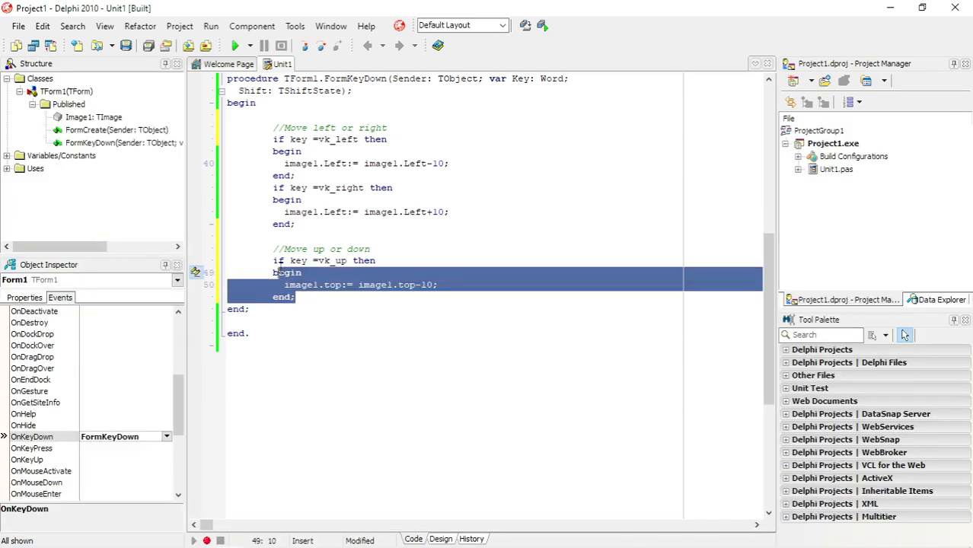
- Run again to confirm upward movement, then close the form to start the vk_down block
left_click(238, 46)
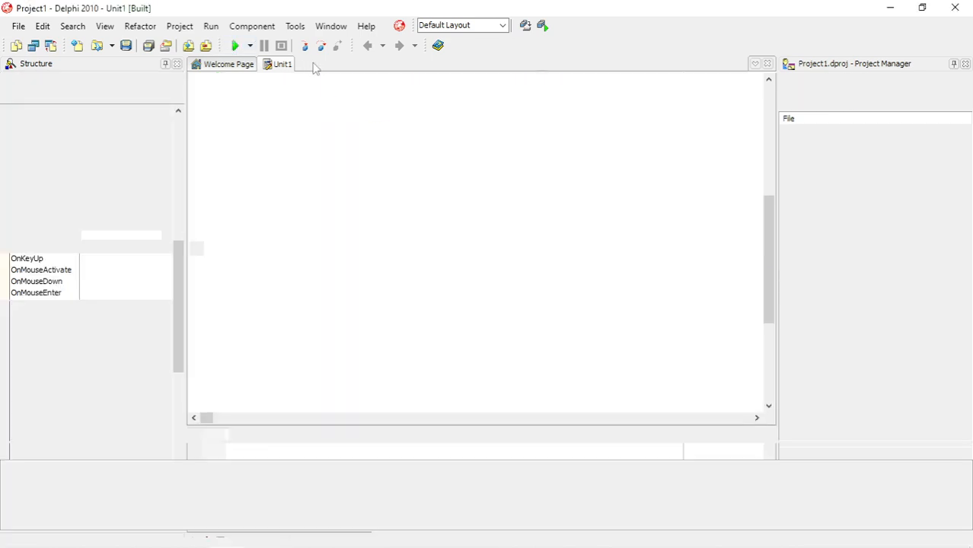
left_click(235, 45)
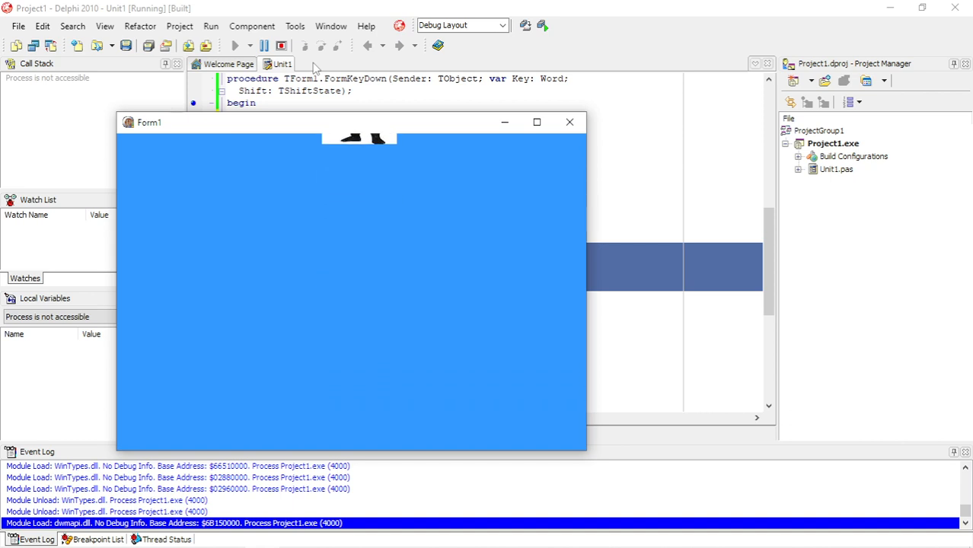
left_click(570, 122)
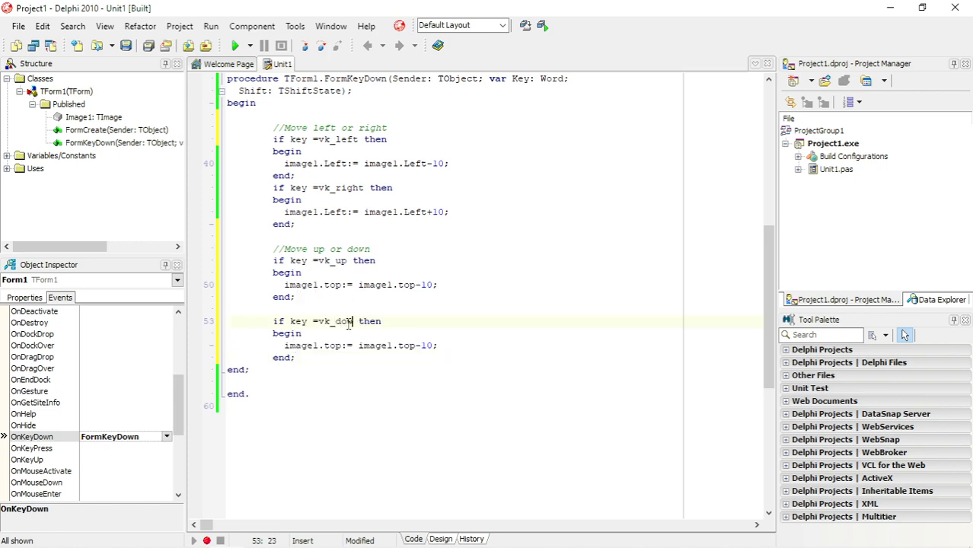
- Complete vk_down so it adds 10 to image1.top and run the form
type("wn")
left_click(494, 345)
type("+")
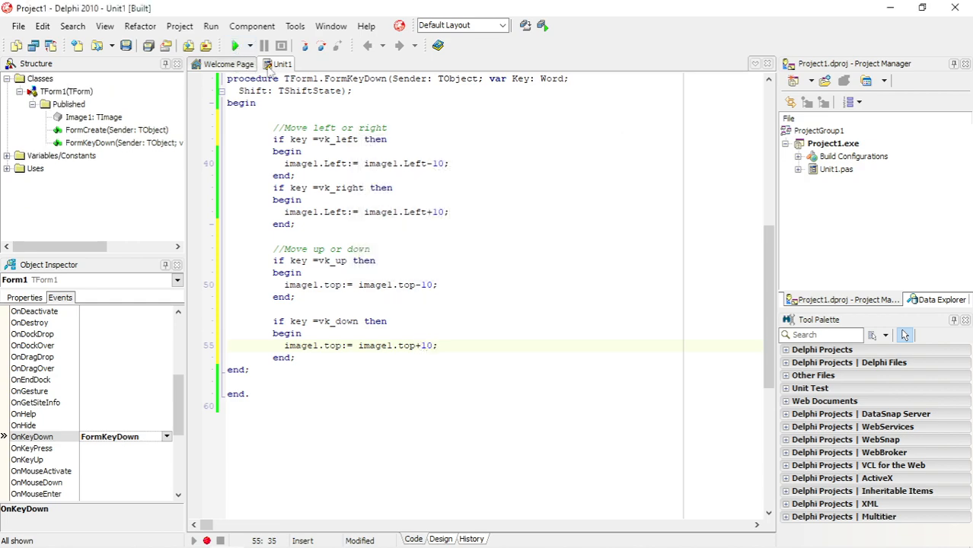
left_click(234, 45)
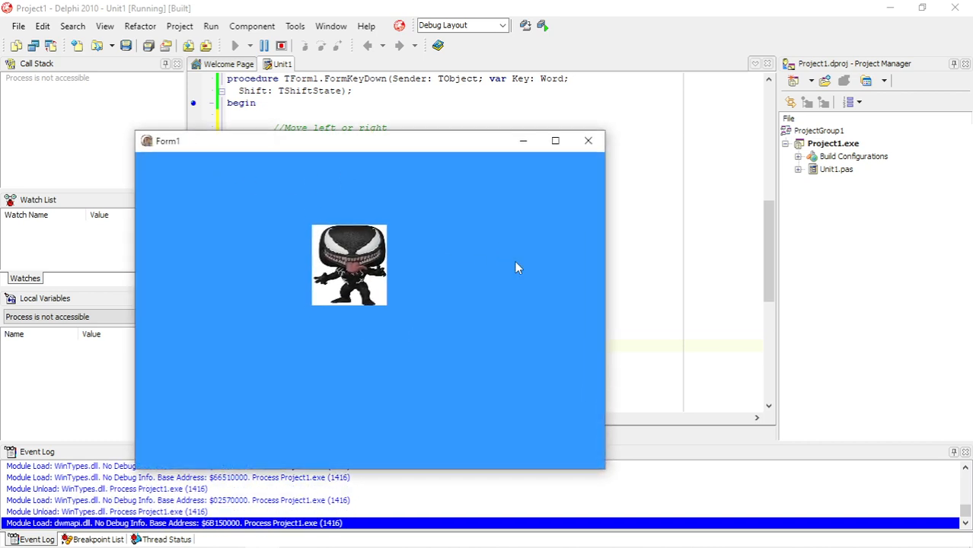
- Move the Venom image around the running form with the arrow keys
key("Left")
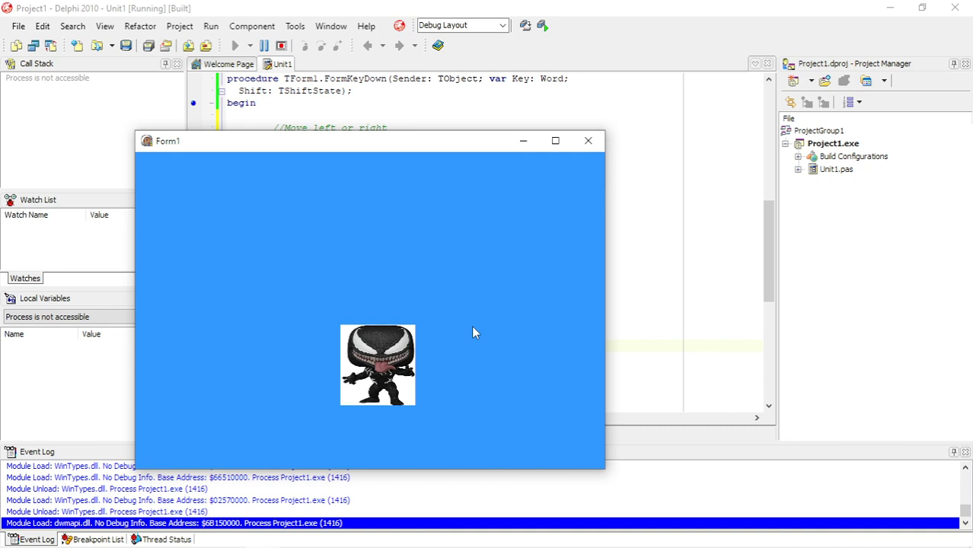
mouse_move(403, 402)
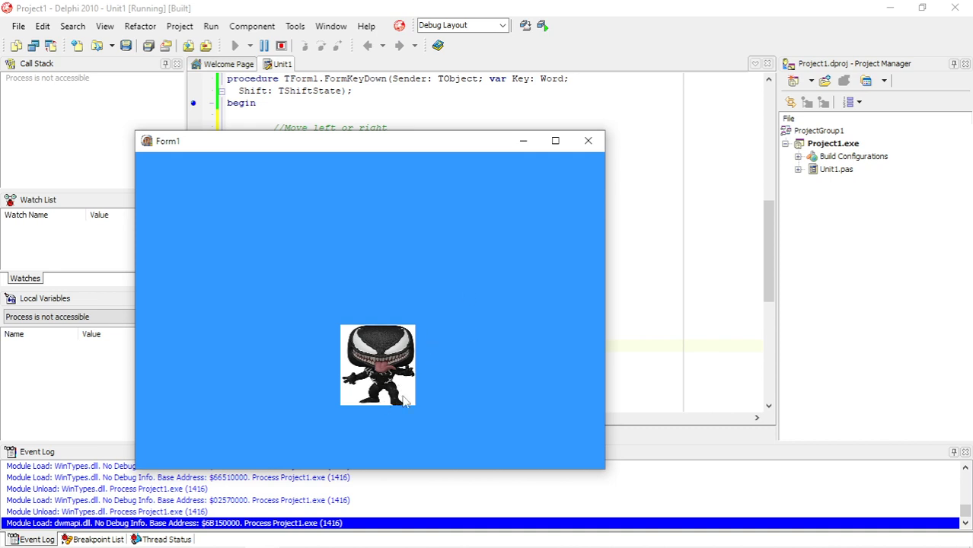